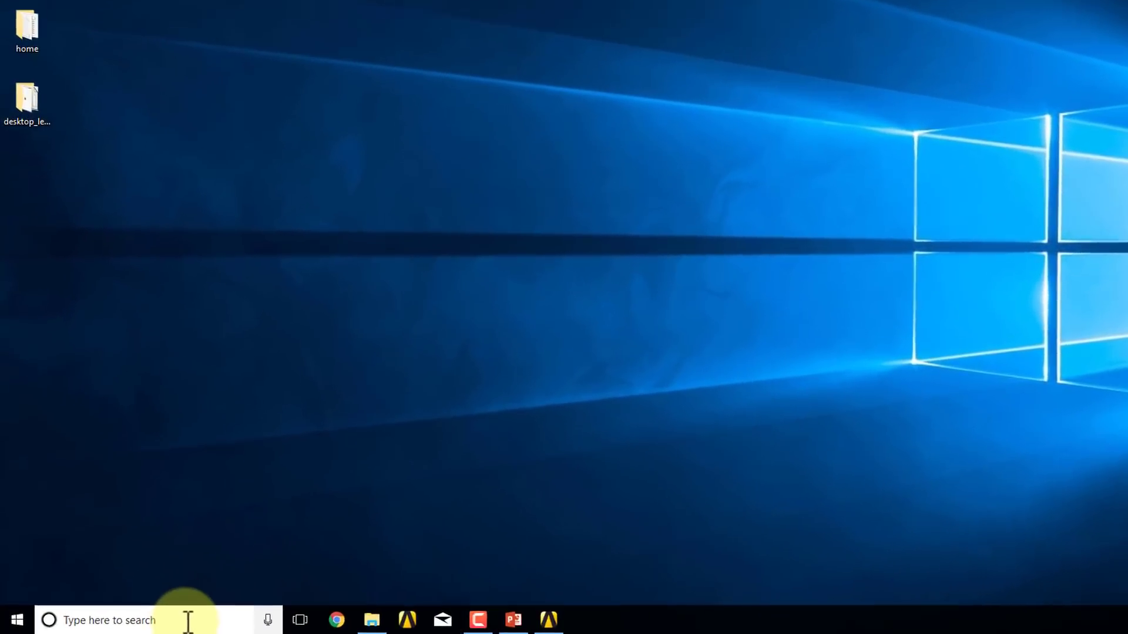
Step: Launch Workbench 18.2 by searching 'work' in the Windows search box
text(wor)
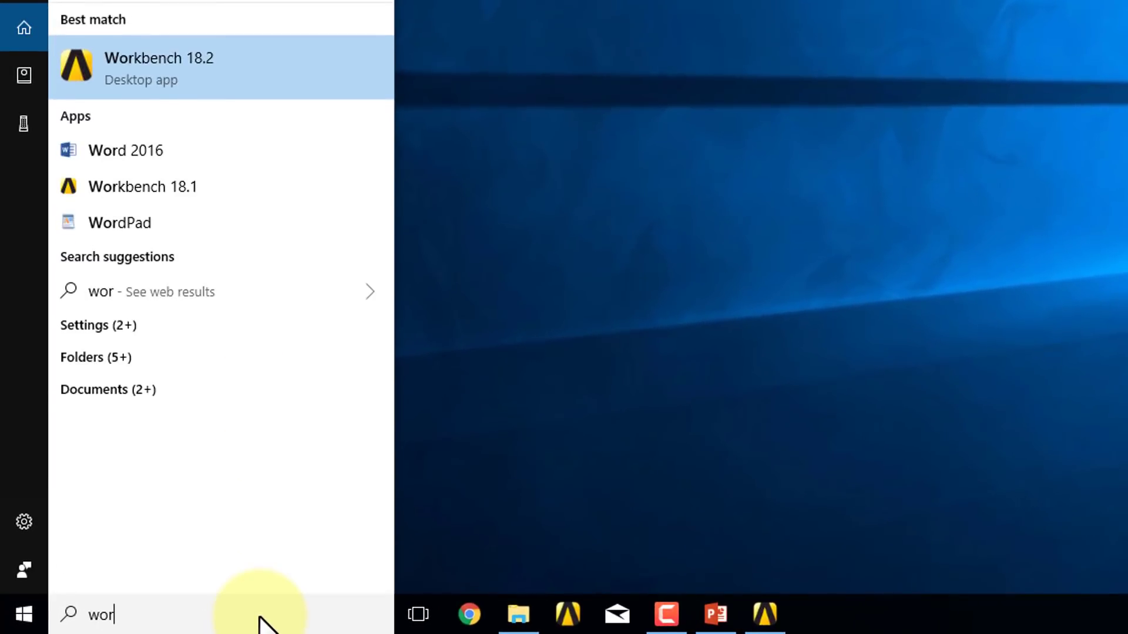
text(k)
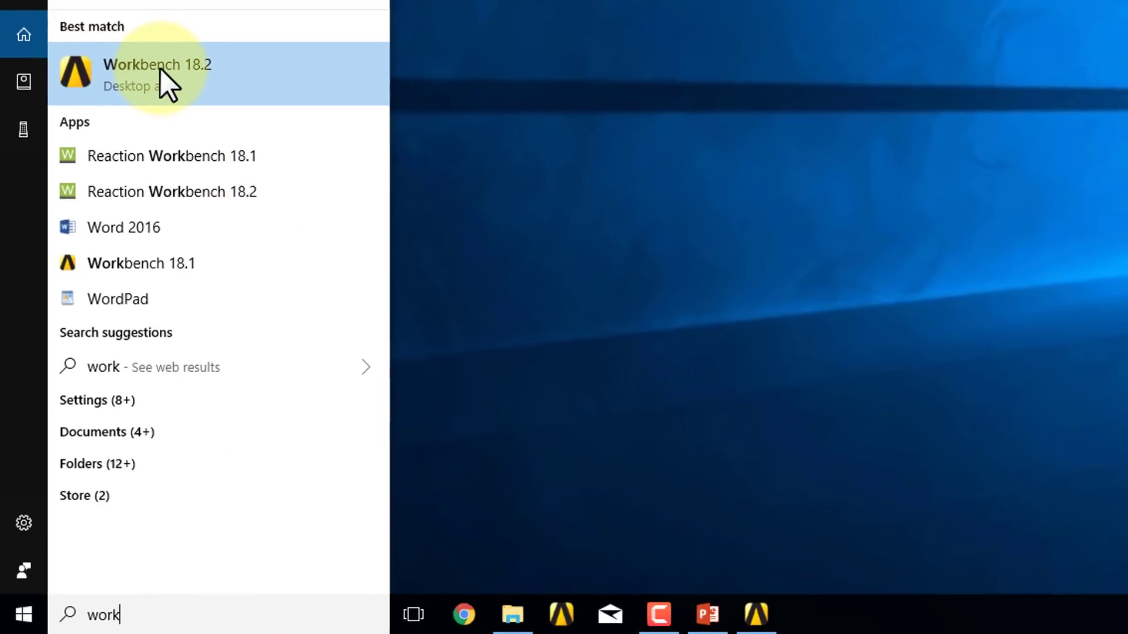
click(156, 75)
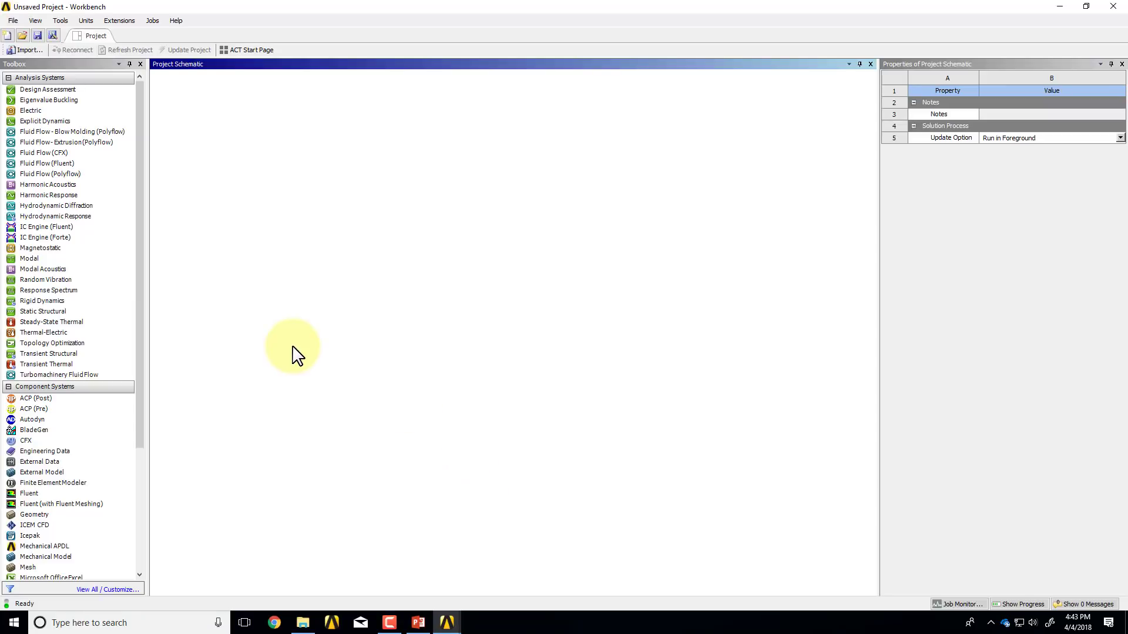
mouse_move(226, 220)
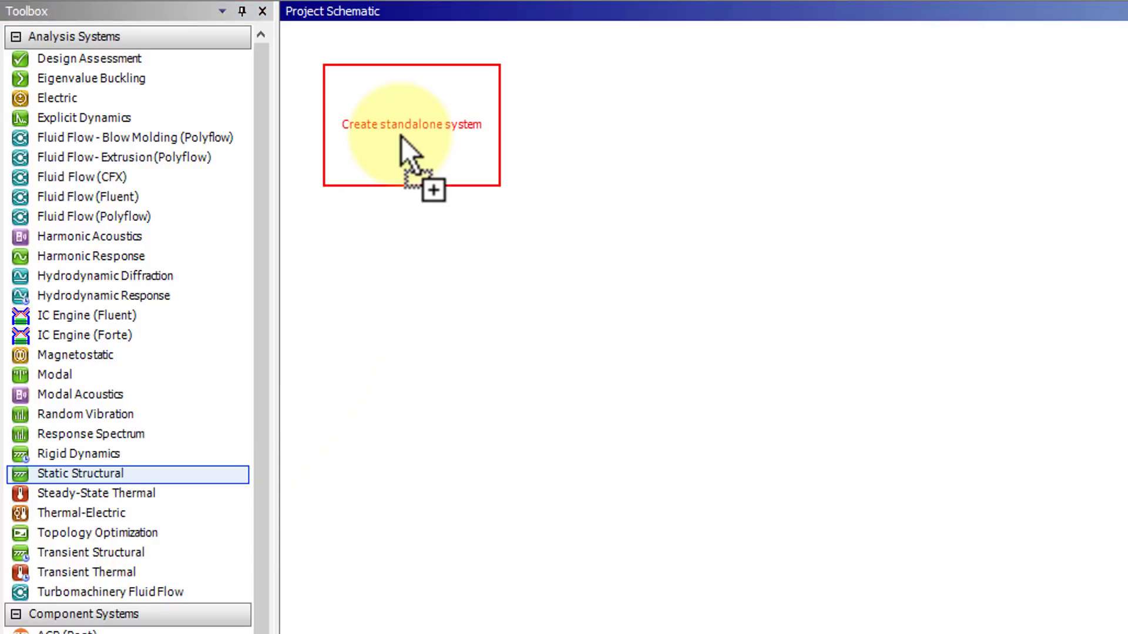
Step: Add a standalone Static Structural system and rename it 'Tutorial'
click(413, 126)
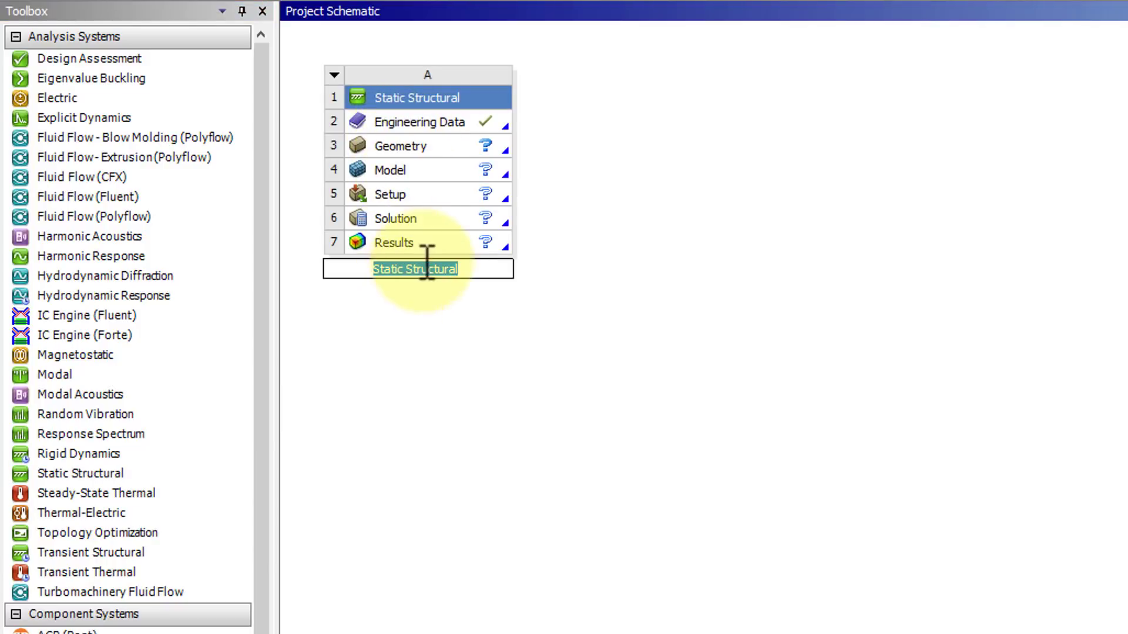
text(Tu)
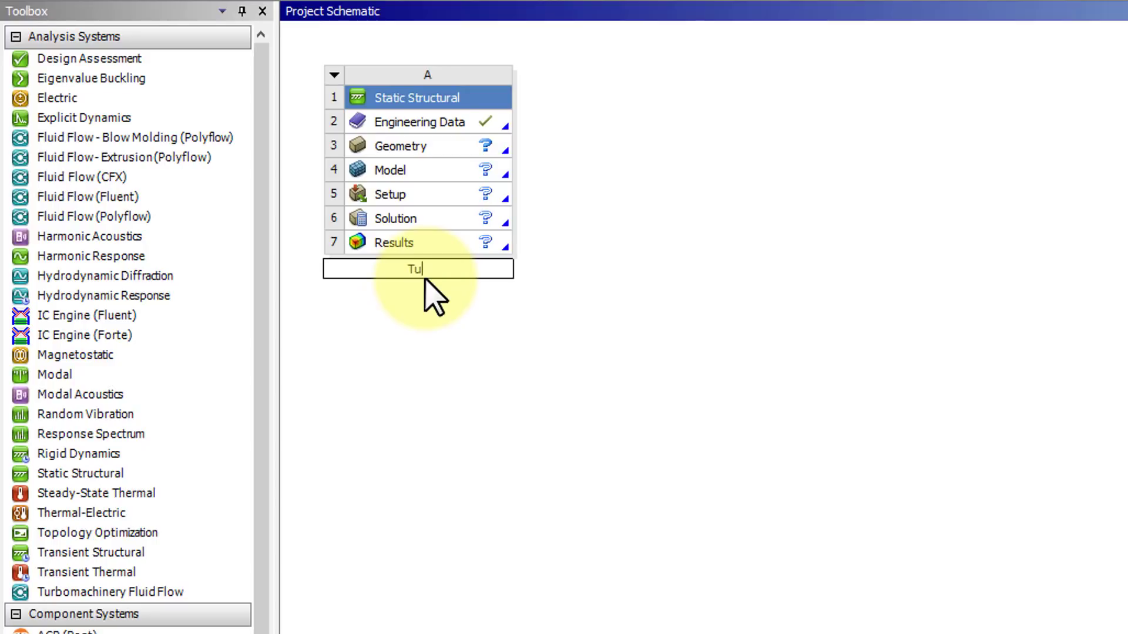
text(torial)
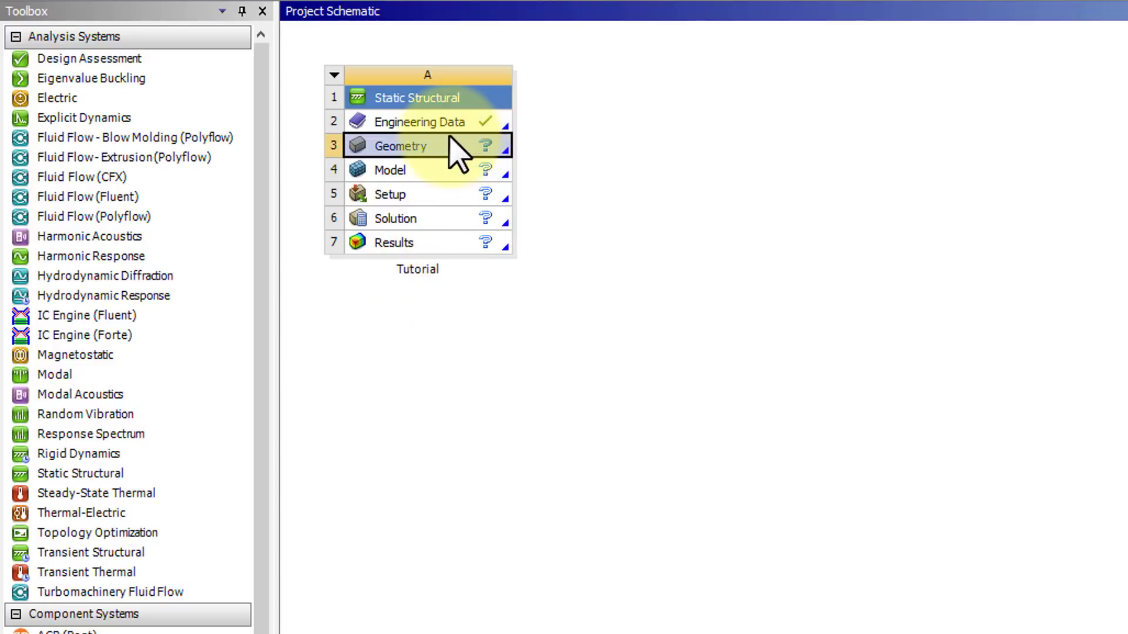
mouse_move(457, 162)
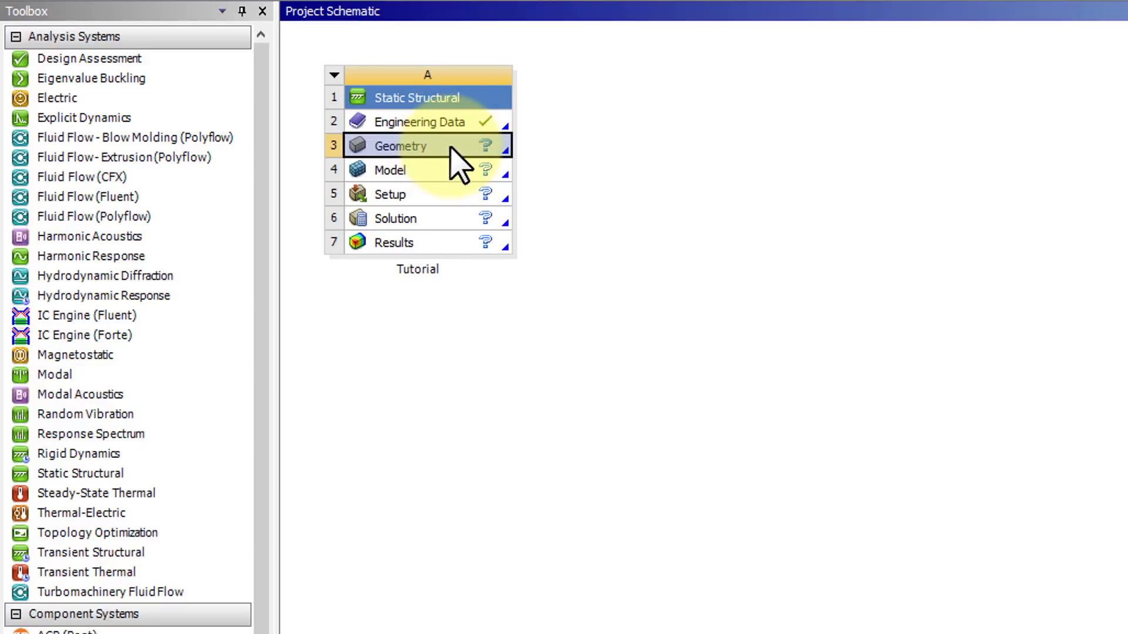
Step: In the Geometry cell's properties, change Analysis Type from 3D to 2D
double_click(432, 146)
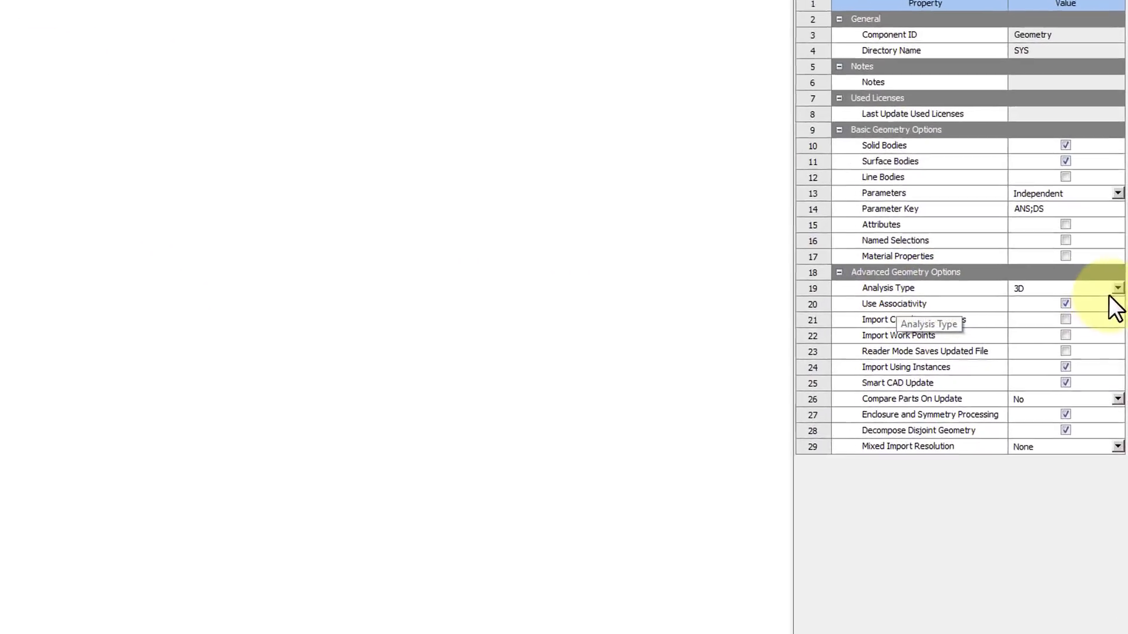
click(1117, 288)
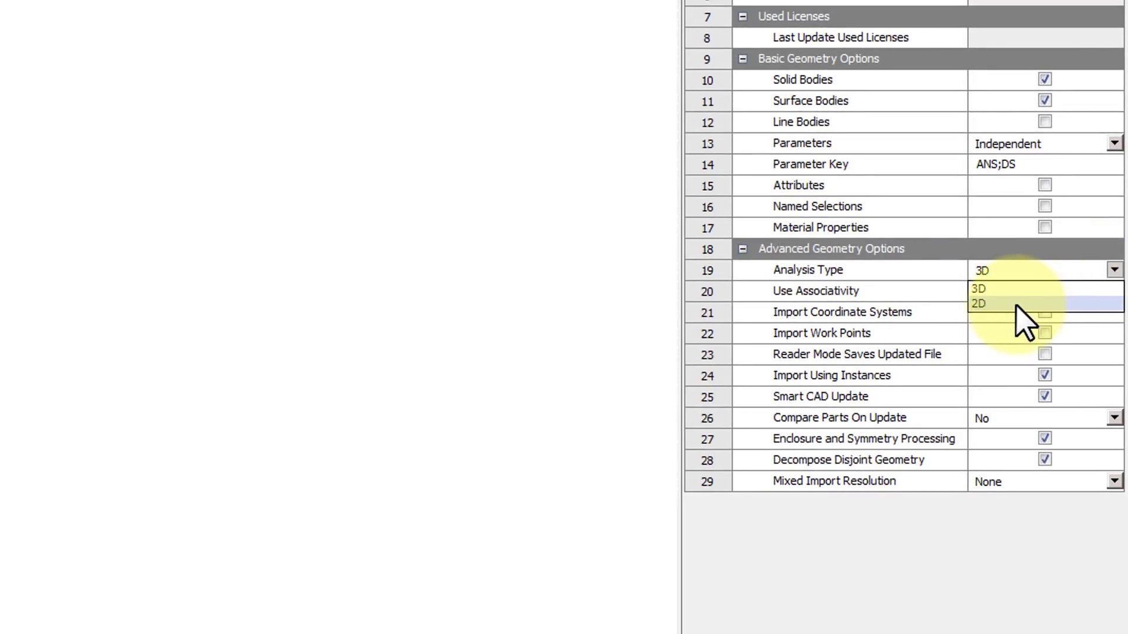
click(979, 303)
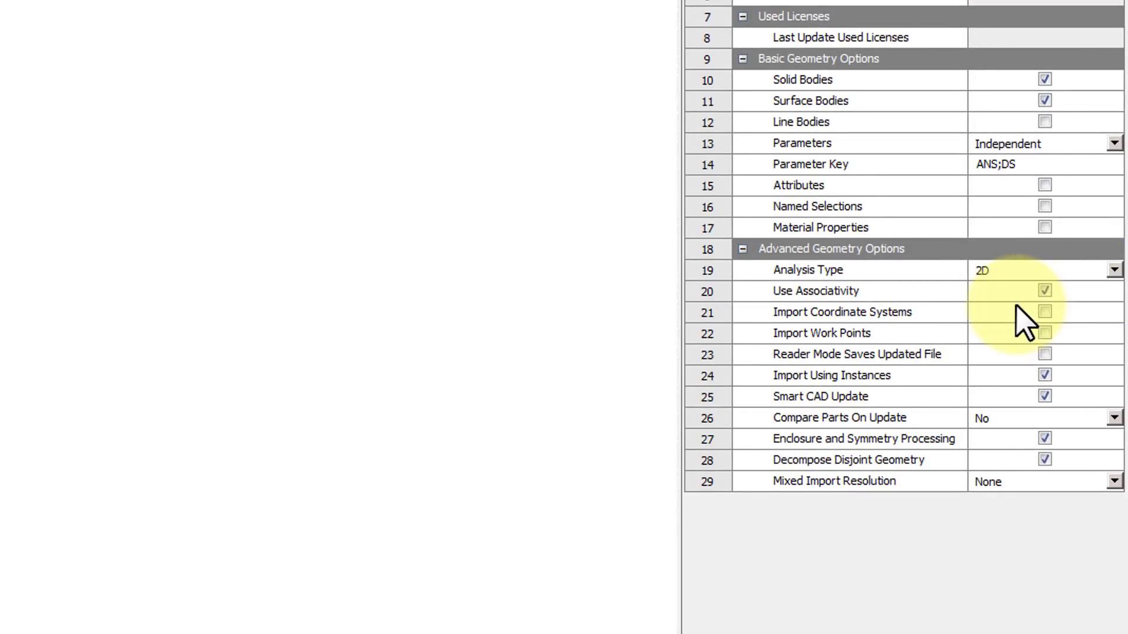
mouse_move(1020, 328)
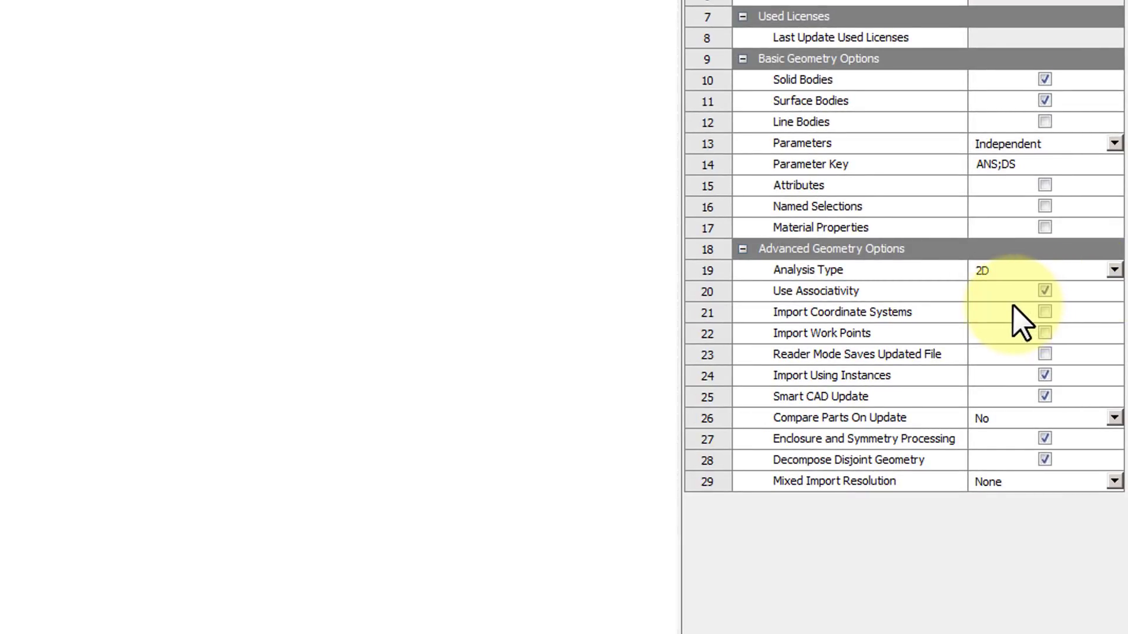
mouse_move(975, 316)
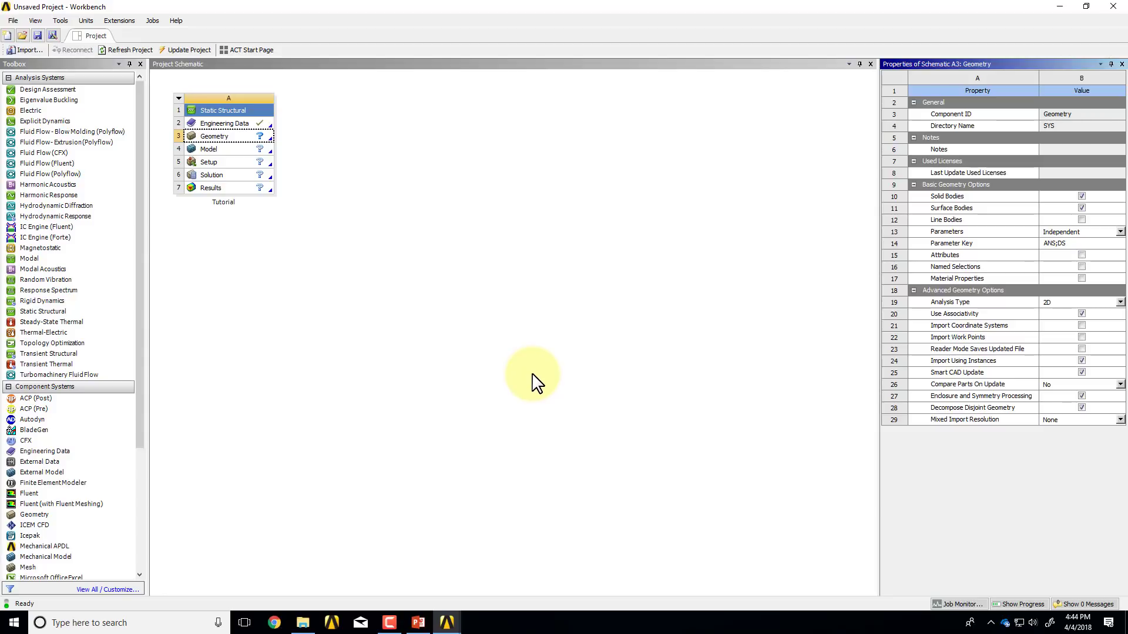
mouse_move(458, 338)
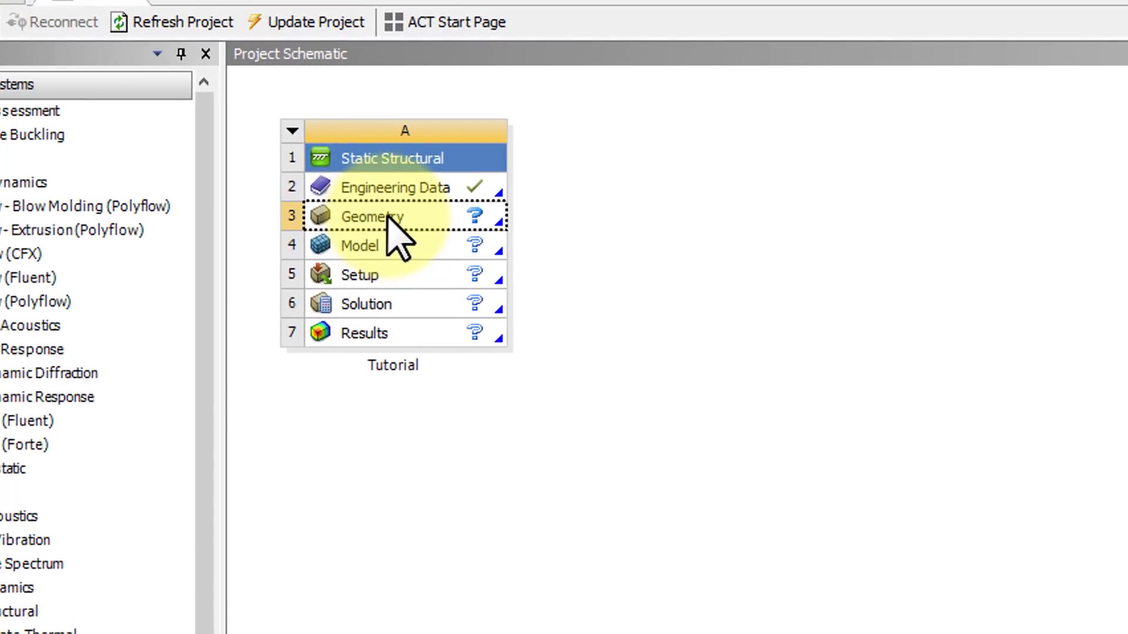
Step: Start a new SpaceClaim geometry from the Geometry cell and close the welcome dialog
right_click(373, 217)
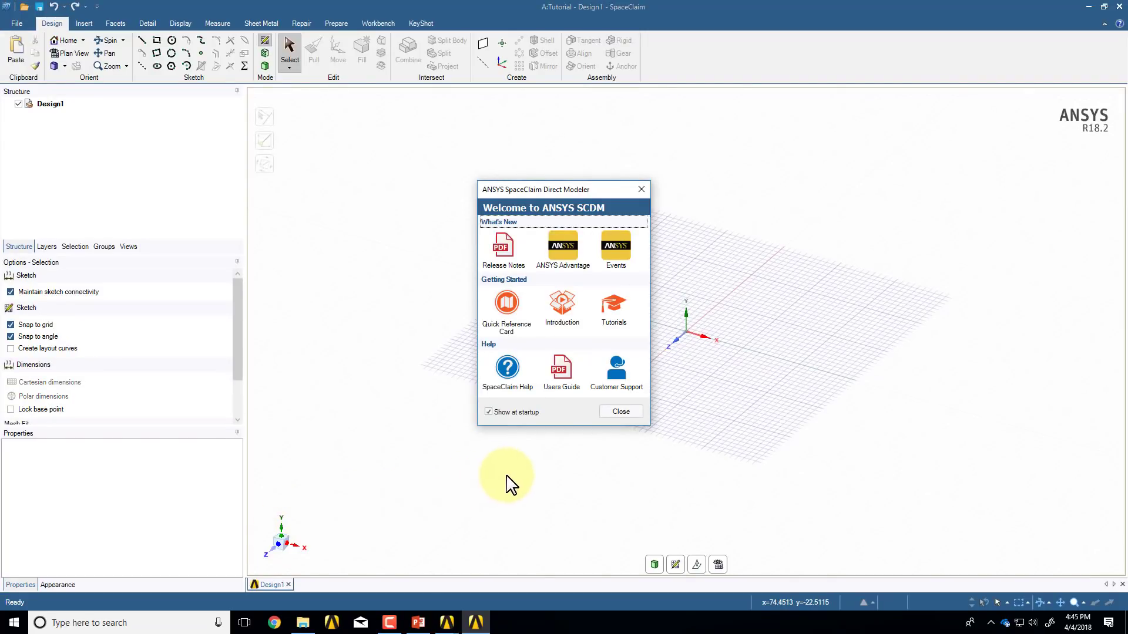
click(620, 411)
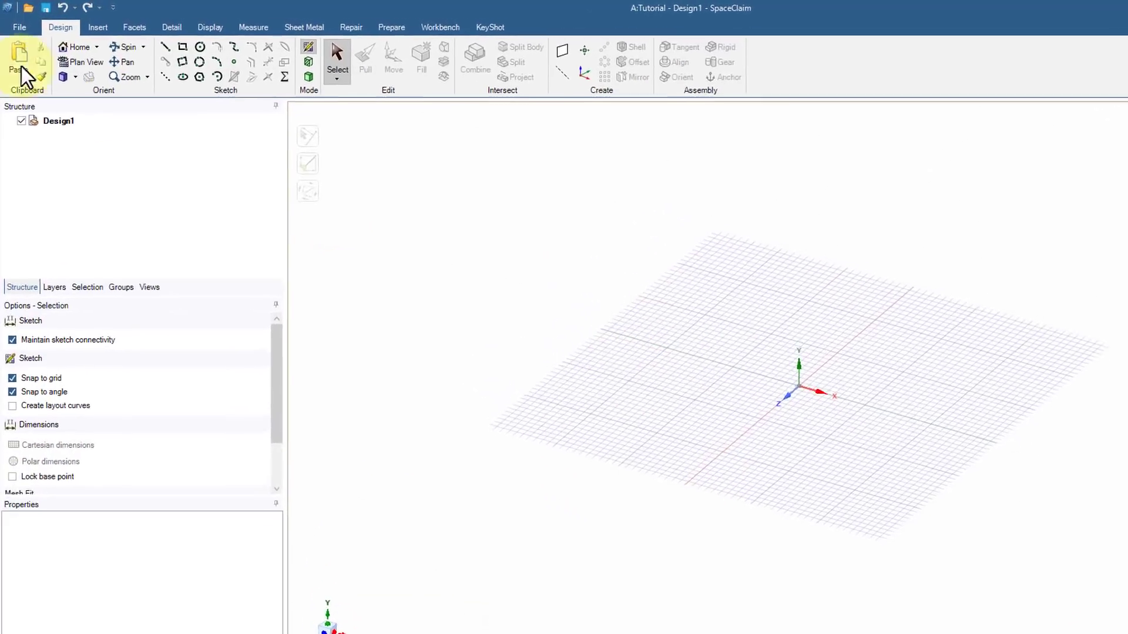
Step: In SpaceClaim Options, set the document unit type to Imperial (inches) and apply it
click(20, 27)
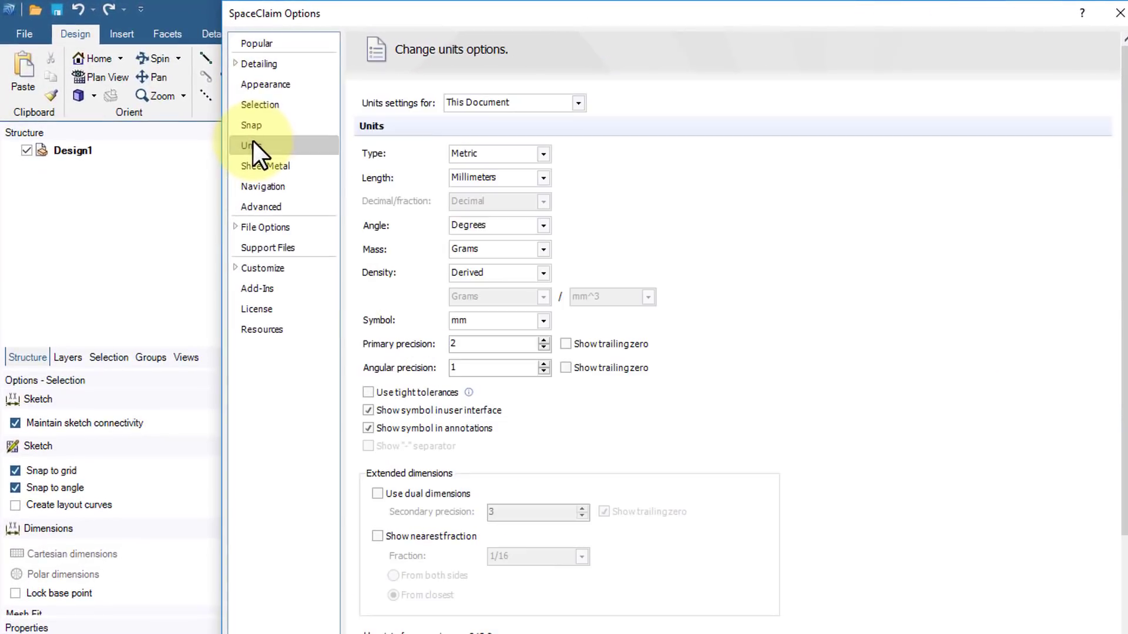
click(543, 153)
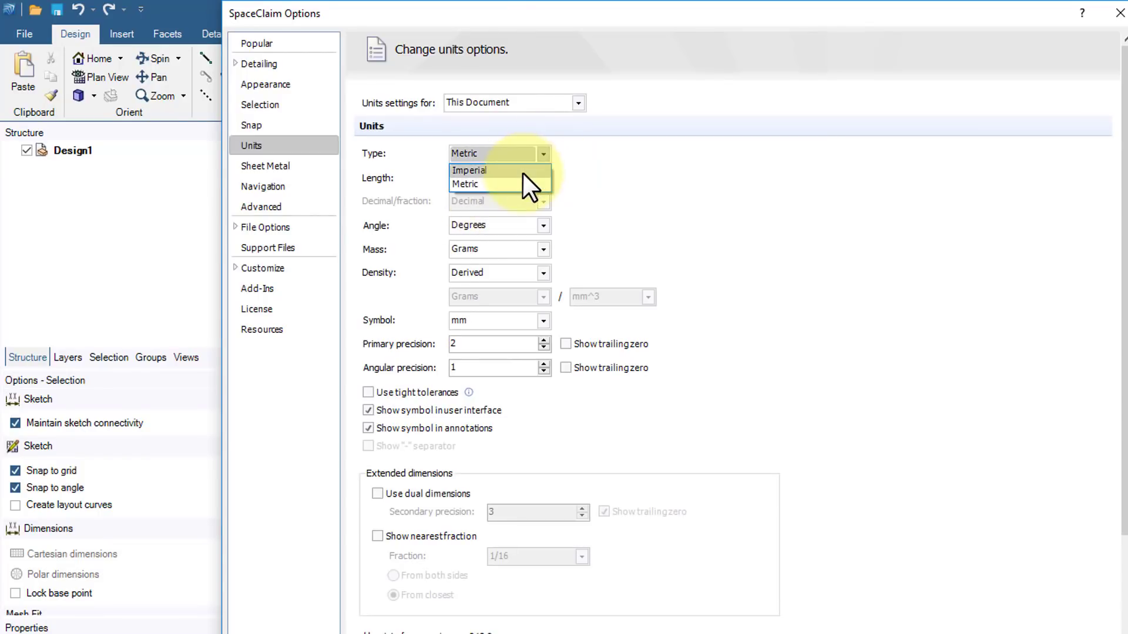
click(468, 170)
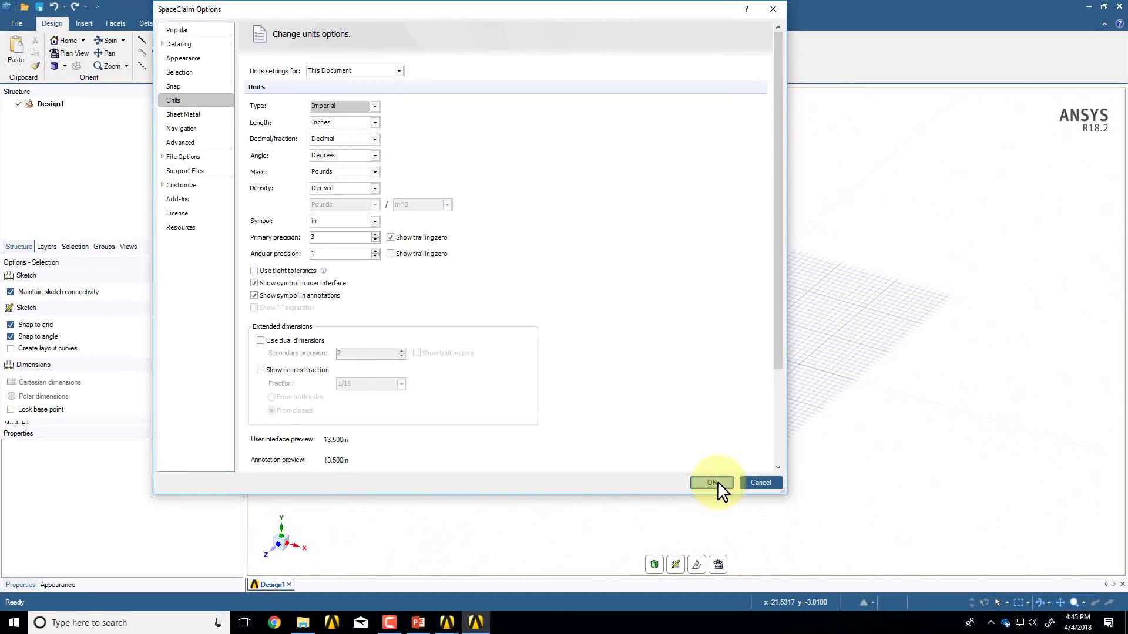
click(711, 482)
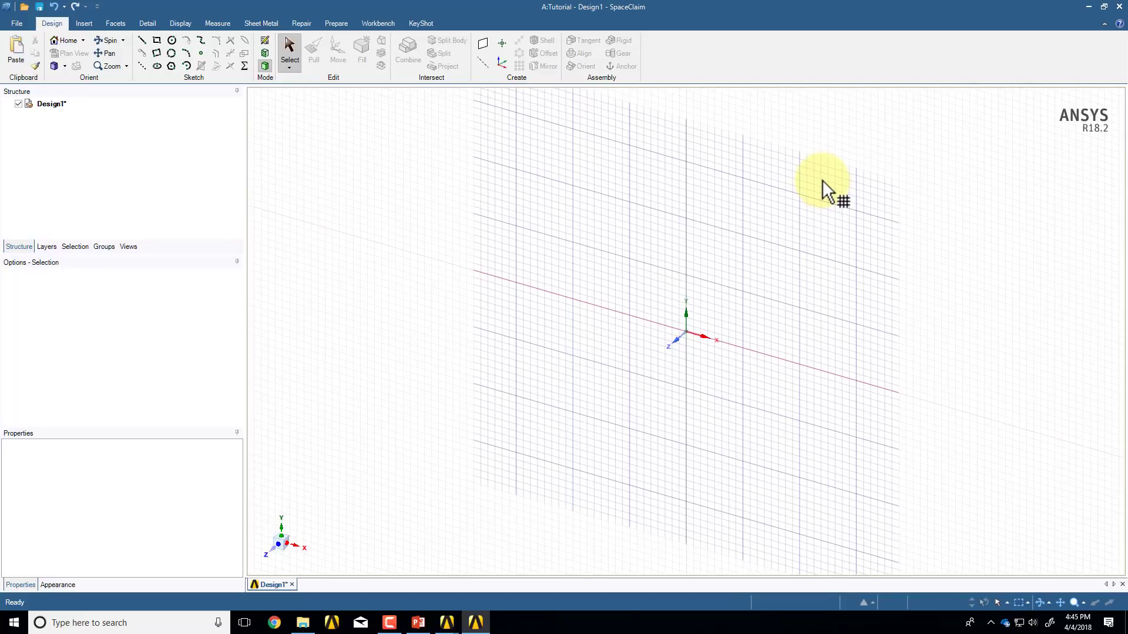
mouse_move(871, 162)
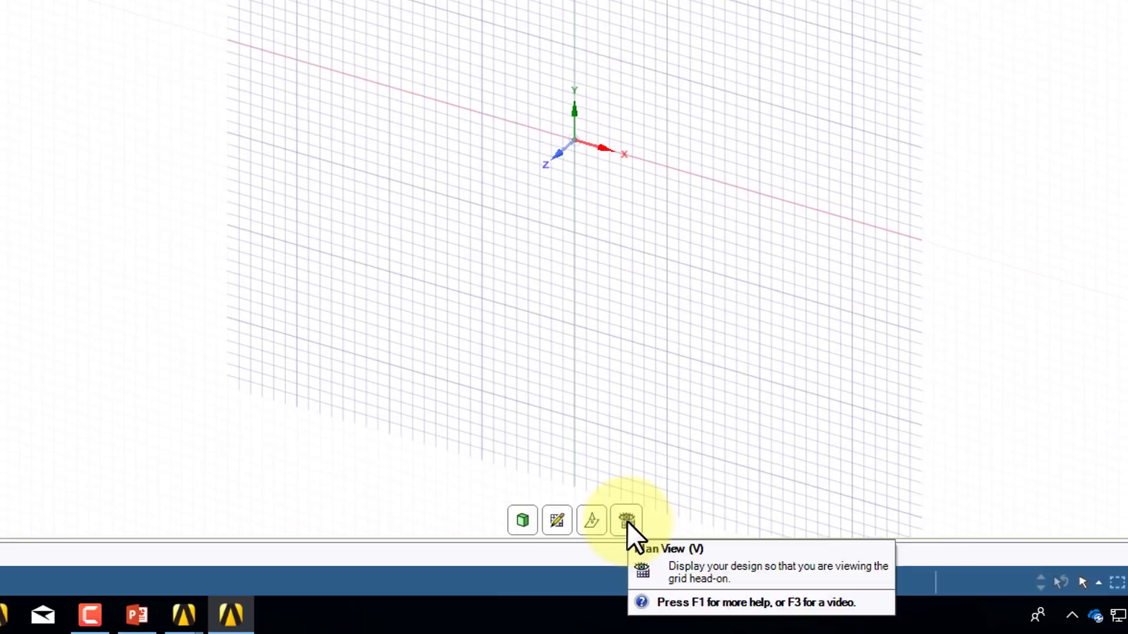
Step: Switch to Plan View so the sketch grid is seen head-on
click(626, 521)
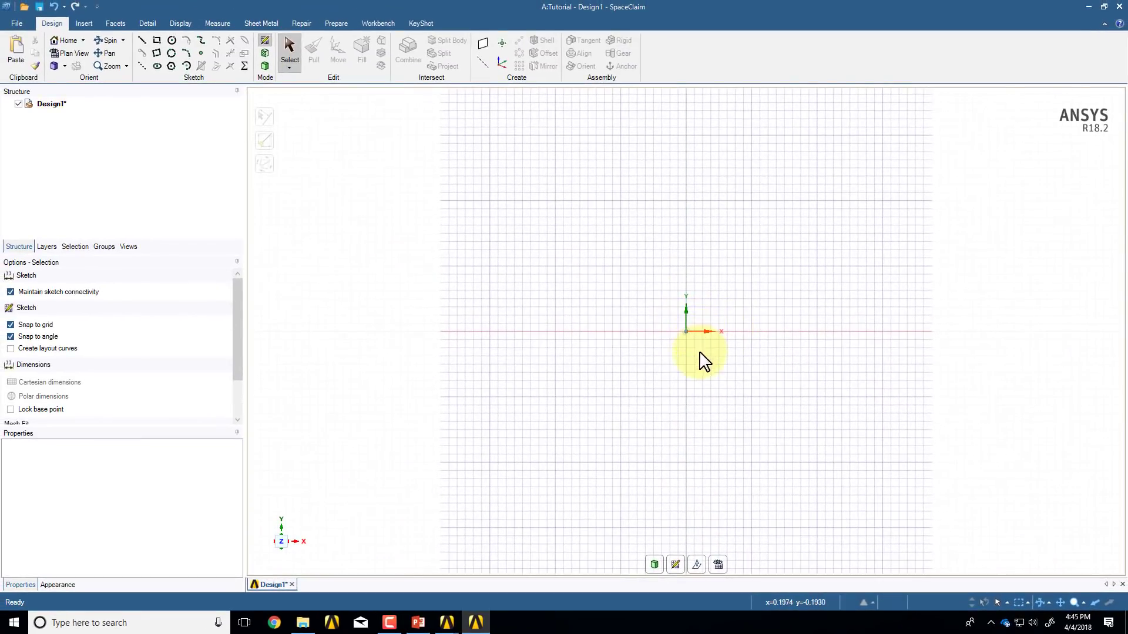
mouse_move(328, 190)
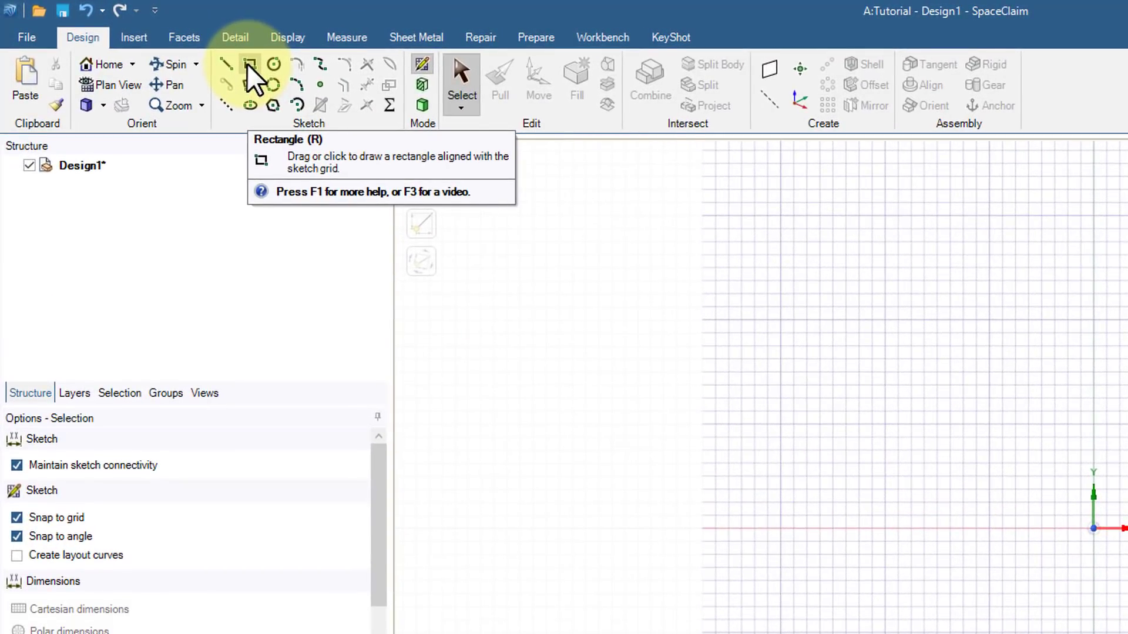
Step: Select the Rectangle sketch tool, then bring up the window switcher
click(249, 64)
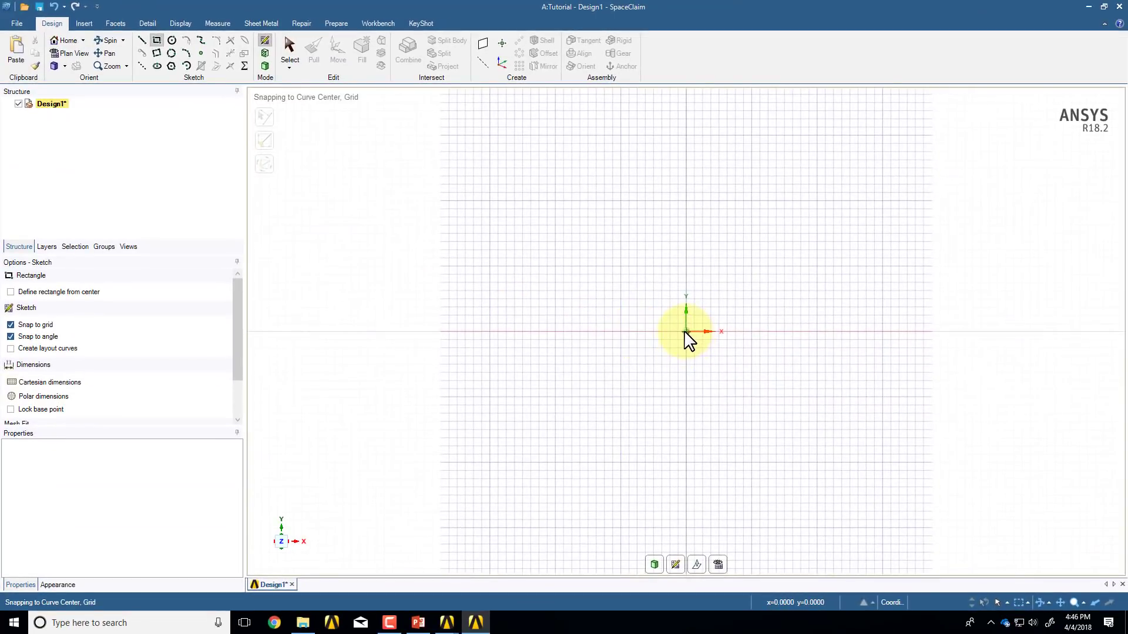
mouse_move(316, 104)
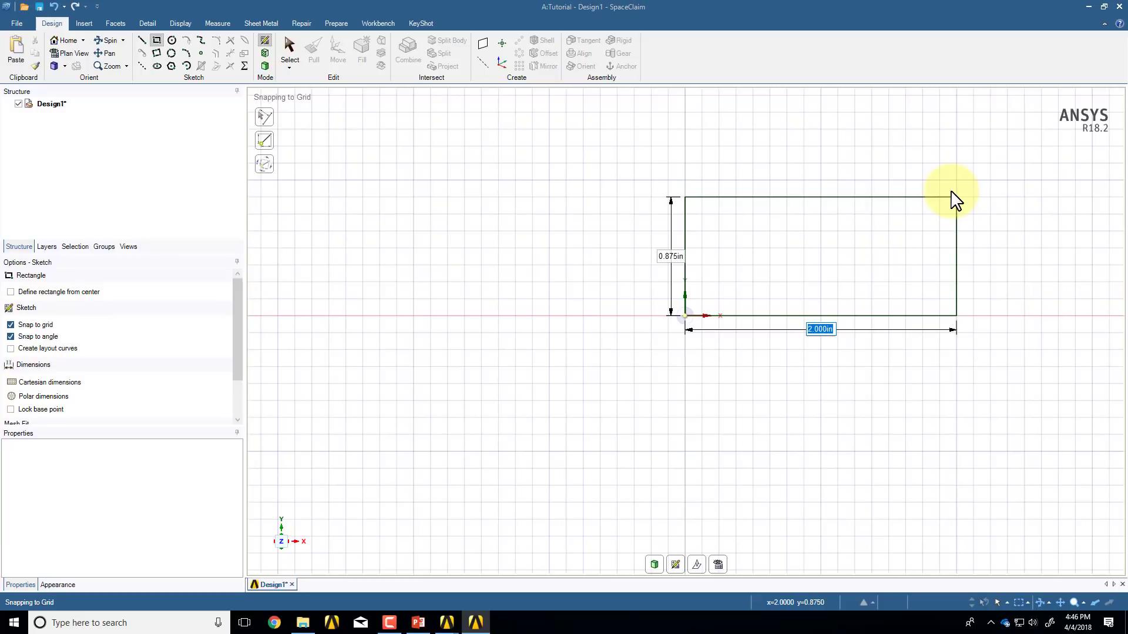
key(alt+tab)
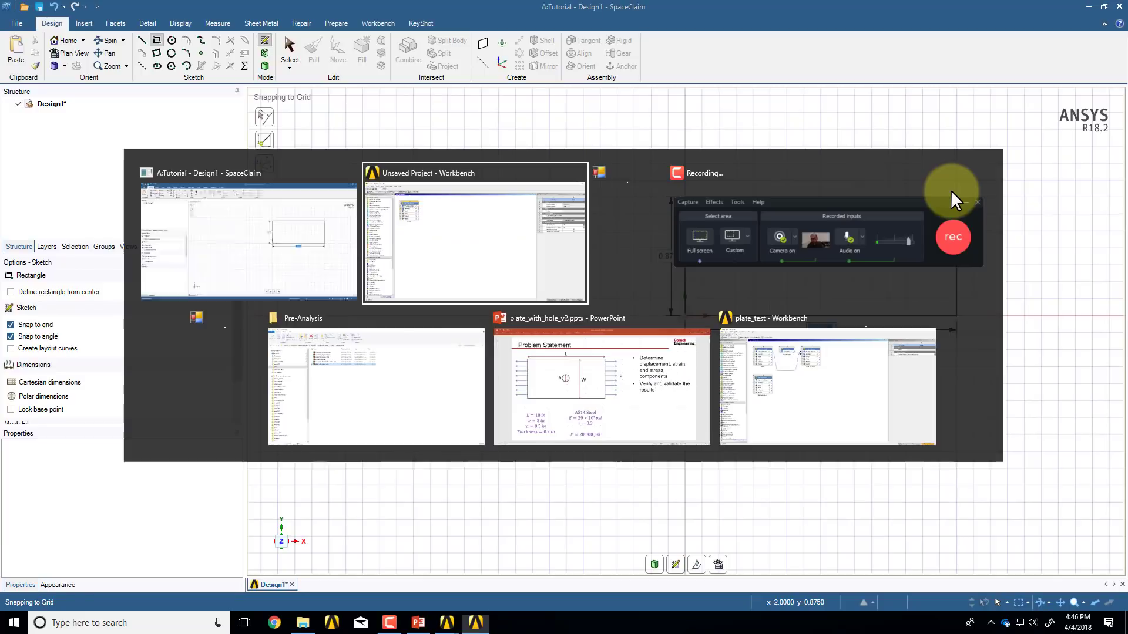
mouse_move(600, 380)
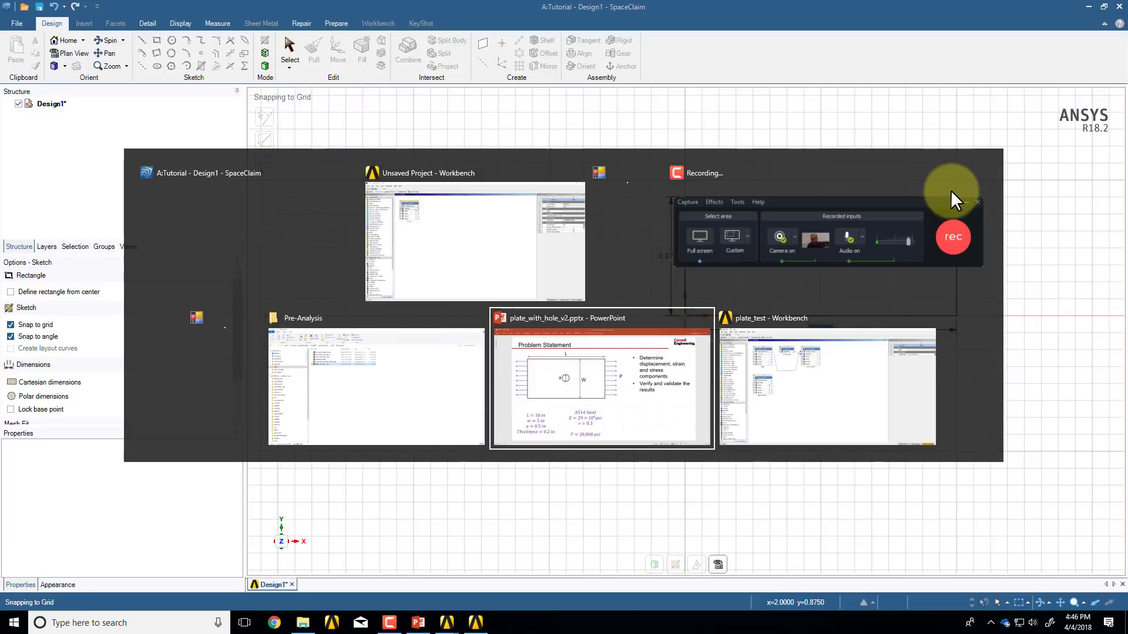
Step: Bring the plate_with_hole_v2.pptx problem statement slide to the front
click(600, 381)
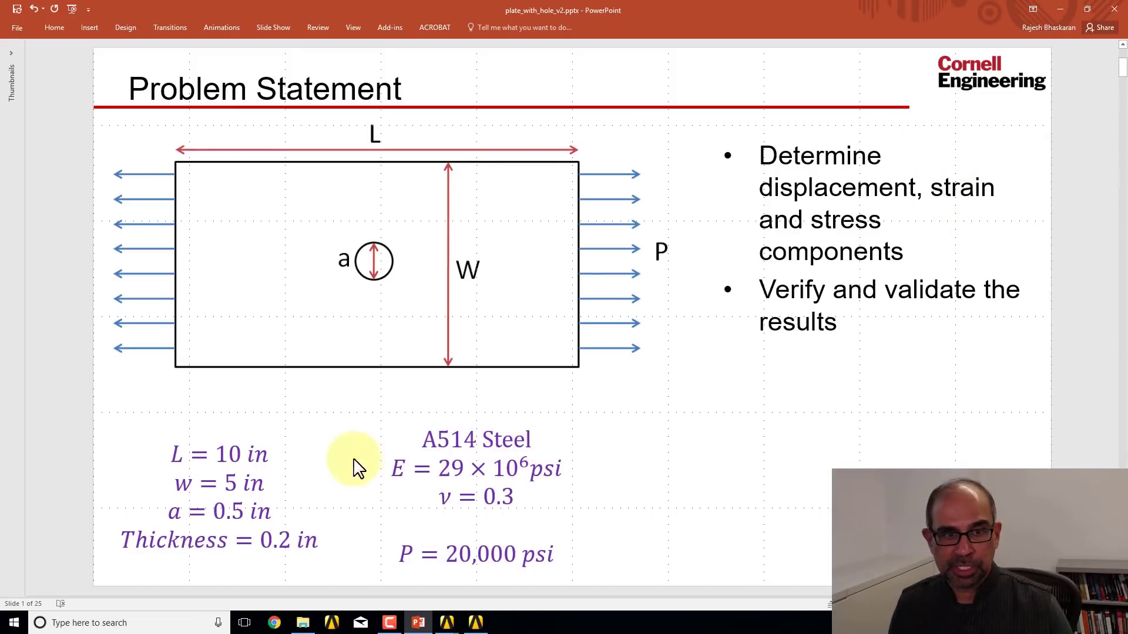
mouse_move(582, 370)
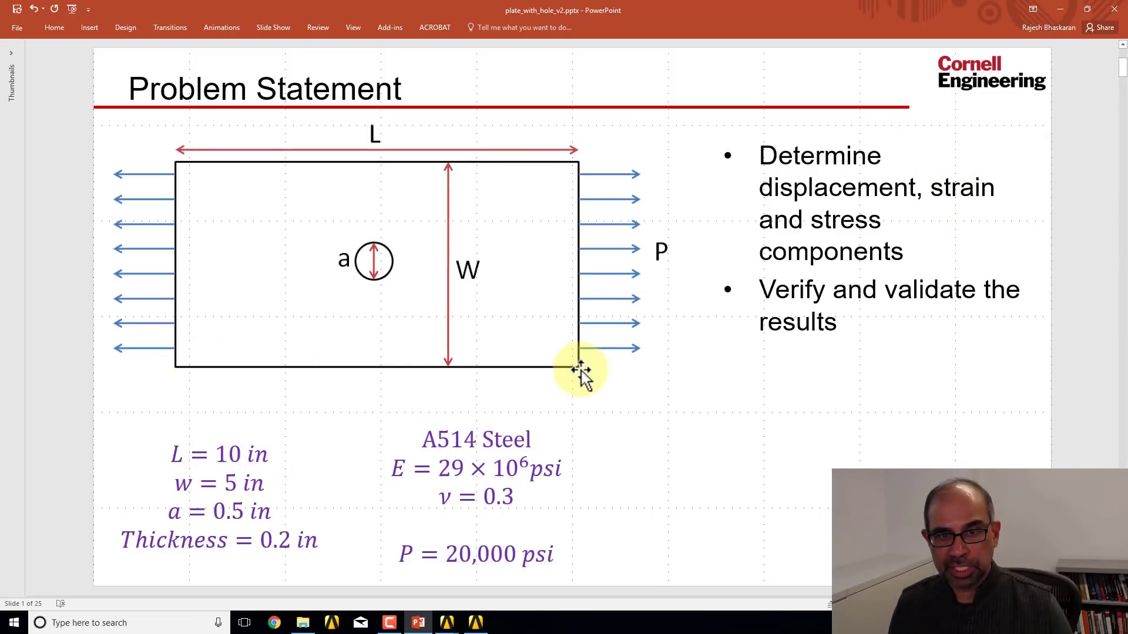
mouse_move(398, 372)
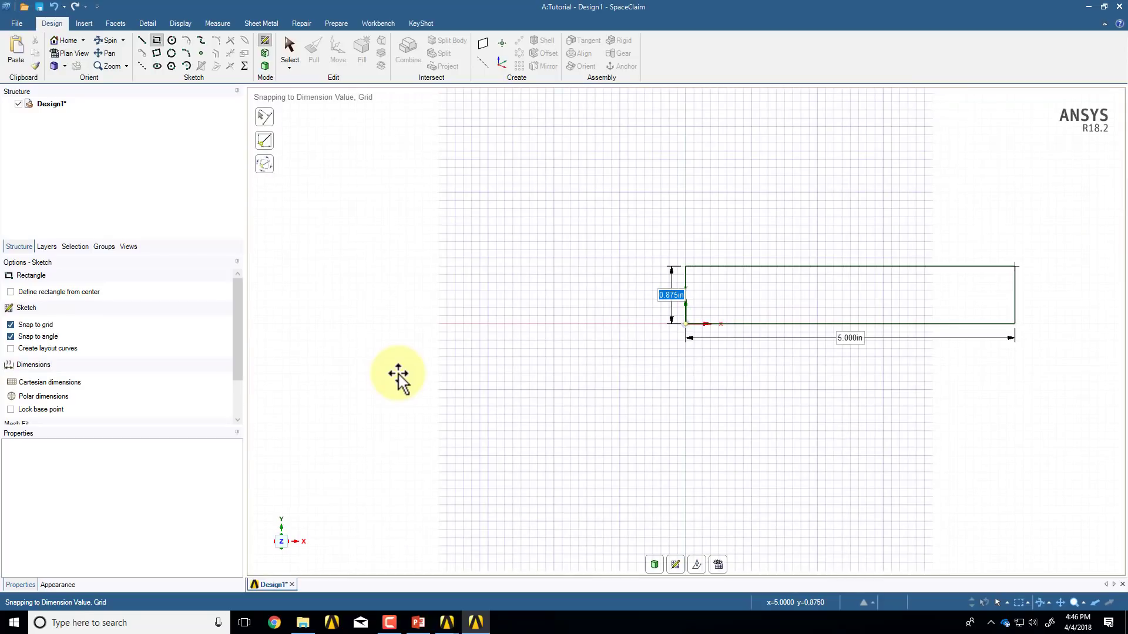
Step: Finish the rectangle at the origin with width 5 in and height 2.5 in
text(2.5)
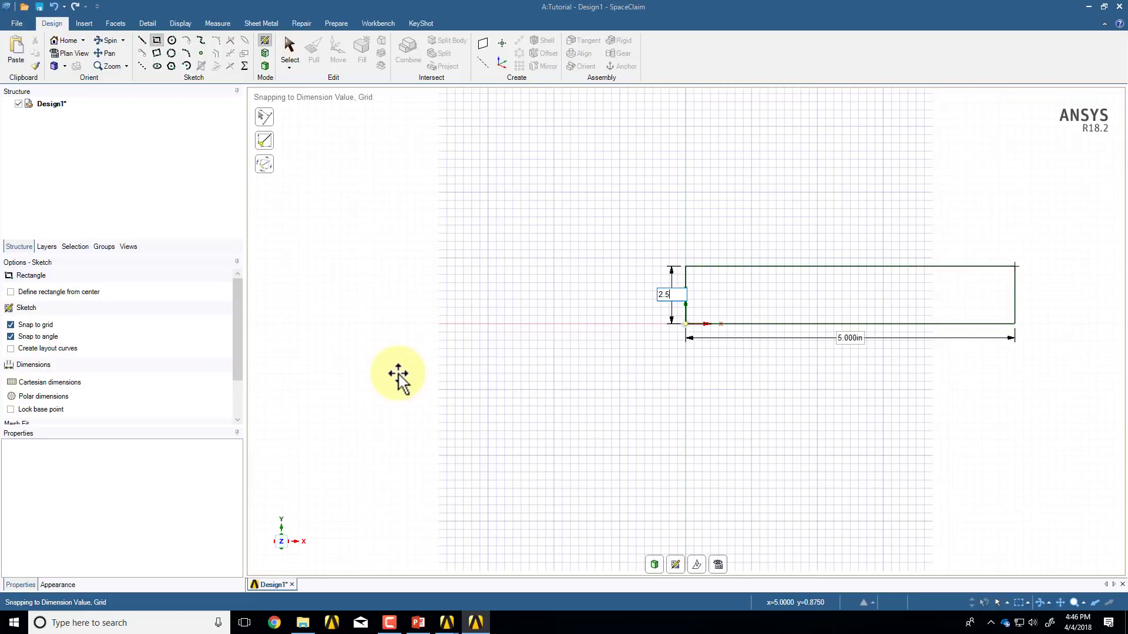
key(Return)
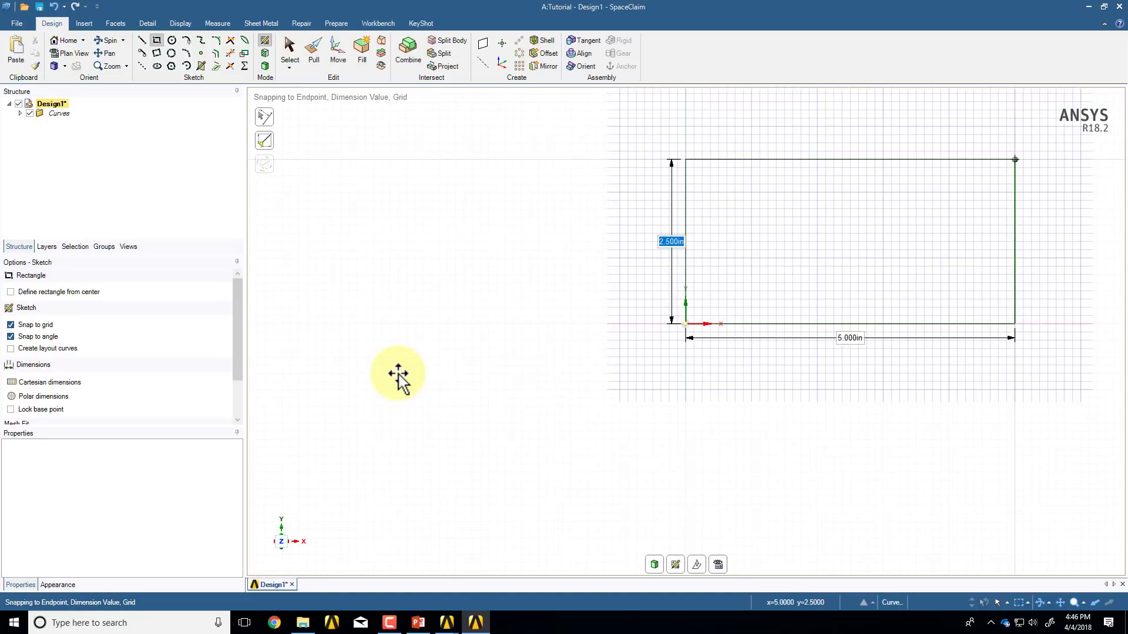
mouse_move(1033, 166)
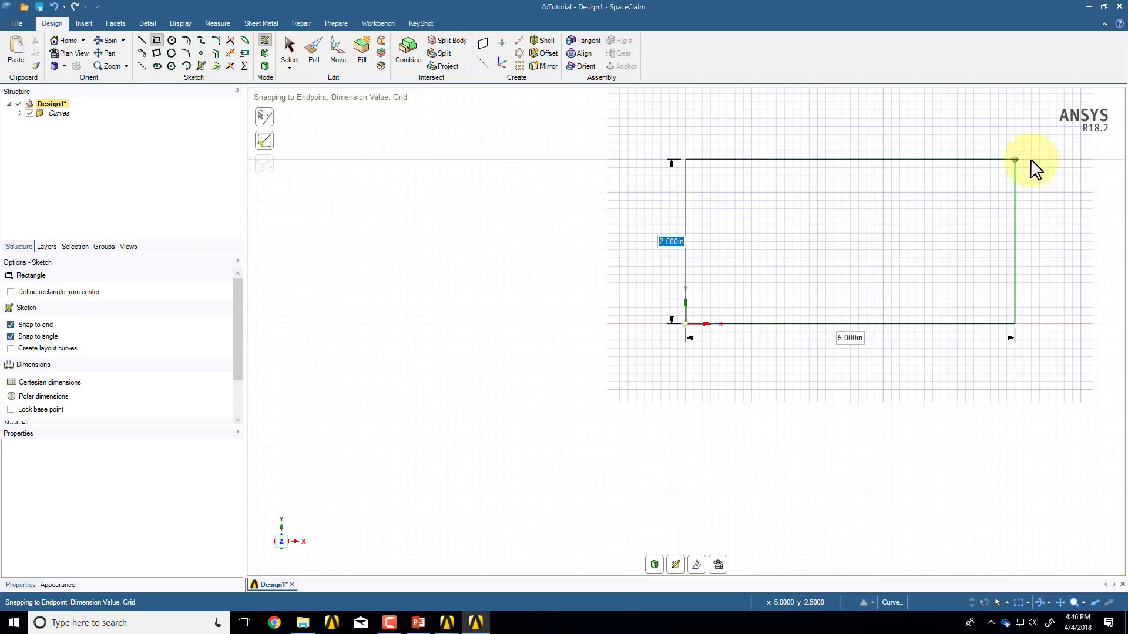
mouse_move(710, 309)
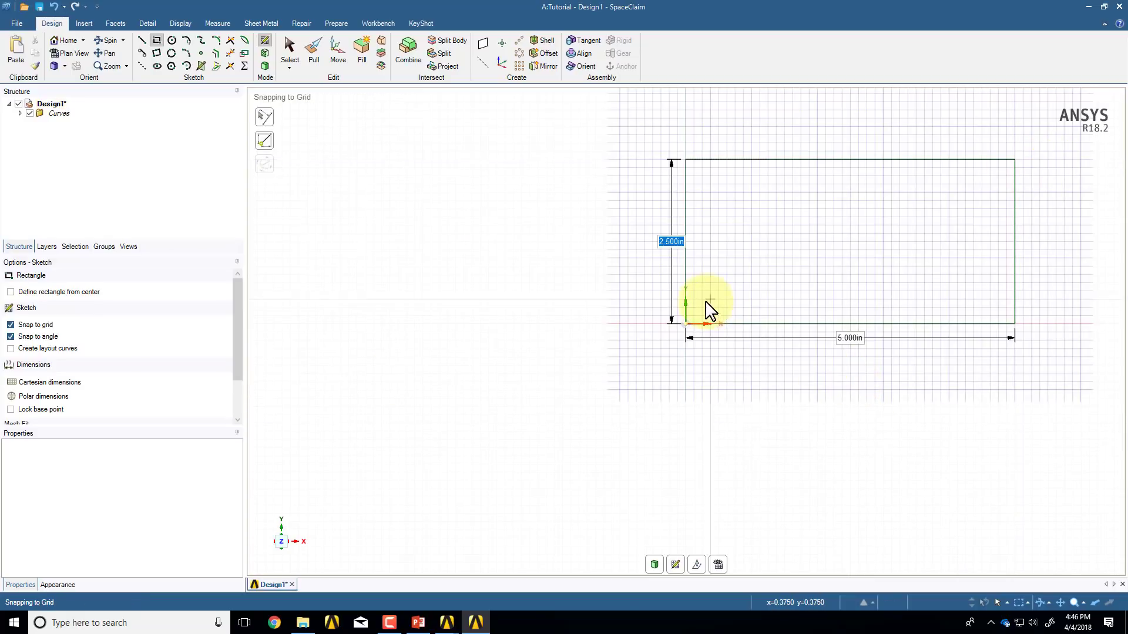
mouse_move(687, 299)
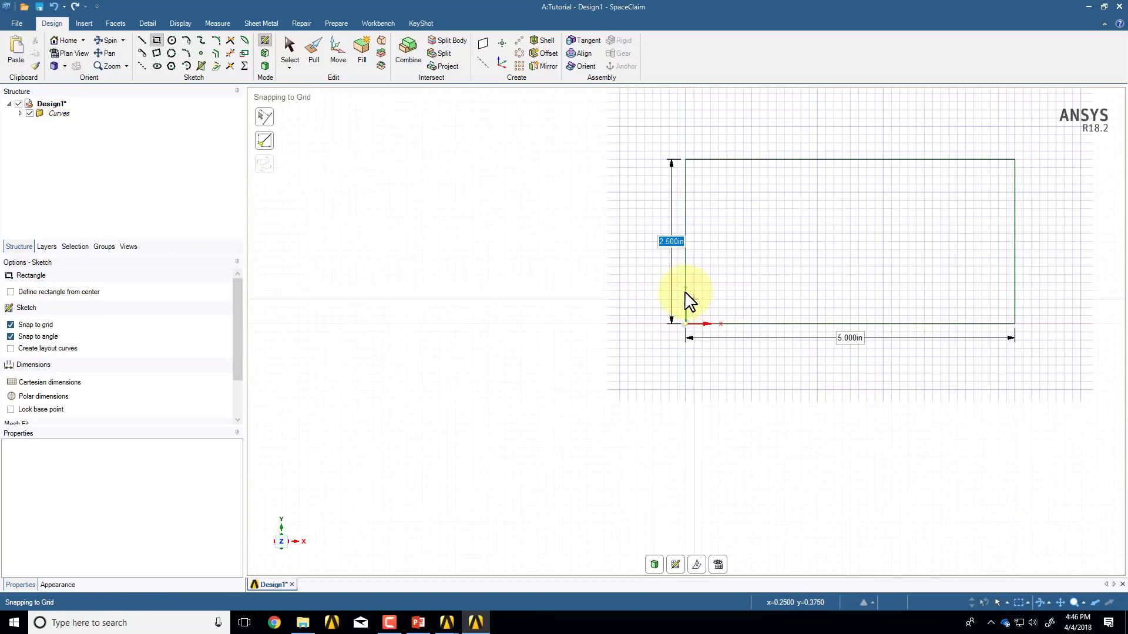
mouse_move(183, 101)
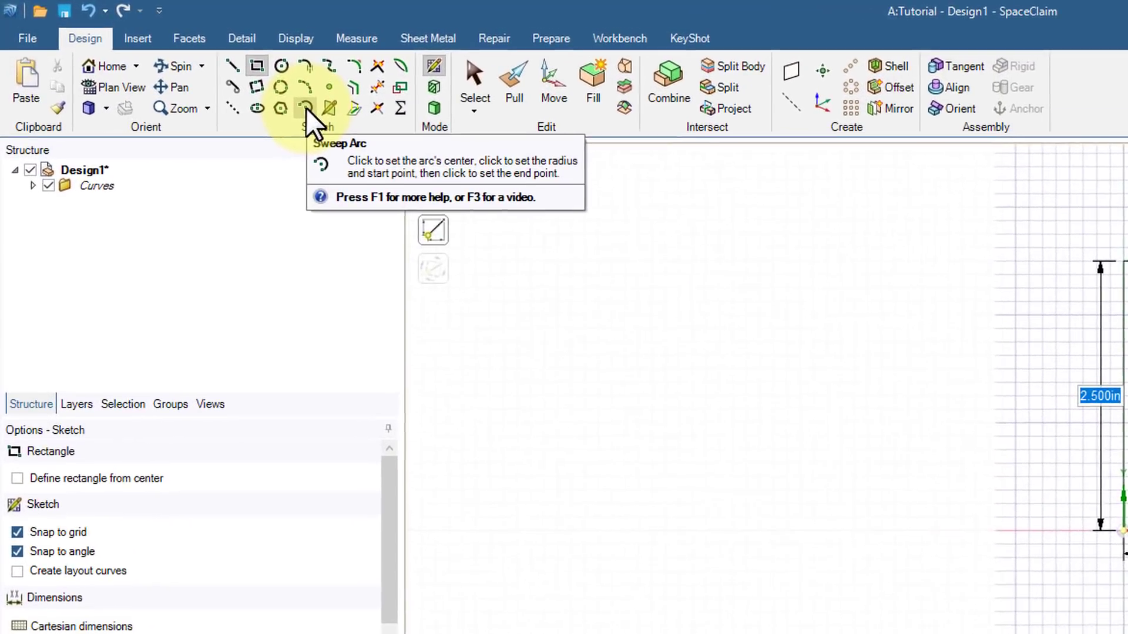
Step: Select the Sweep Arc tool to draw the corner arc at the origin
click(309, 109)
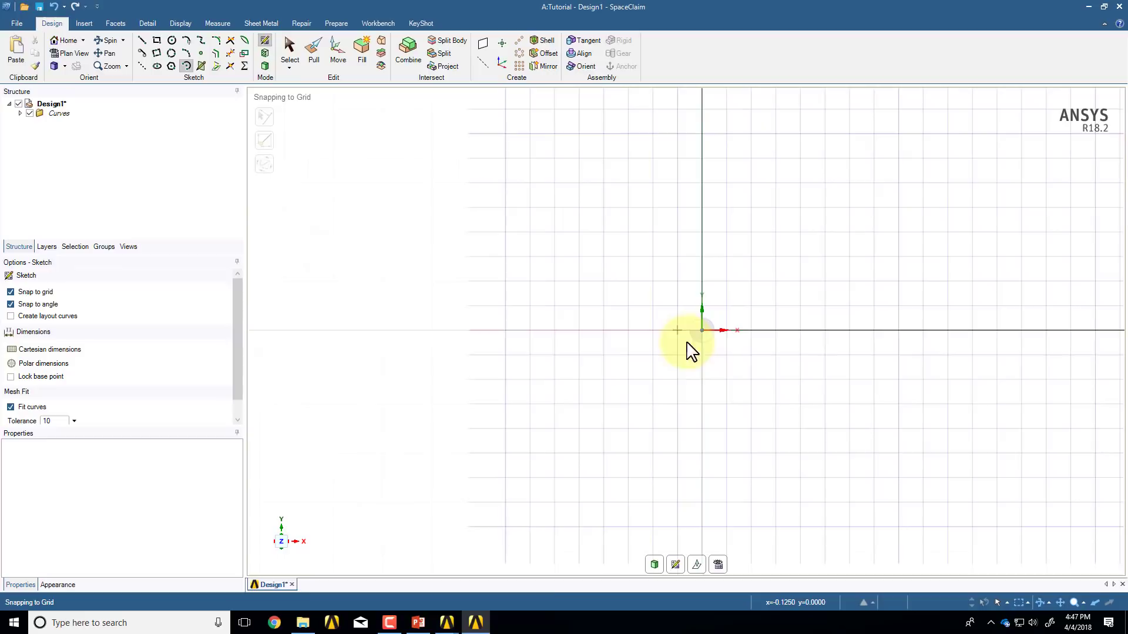
mouse_move(701, 367)
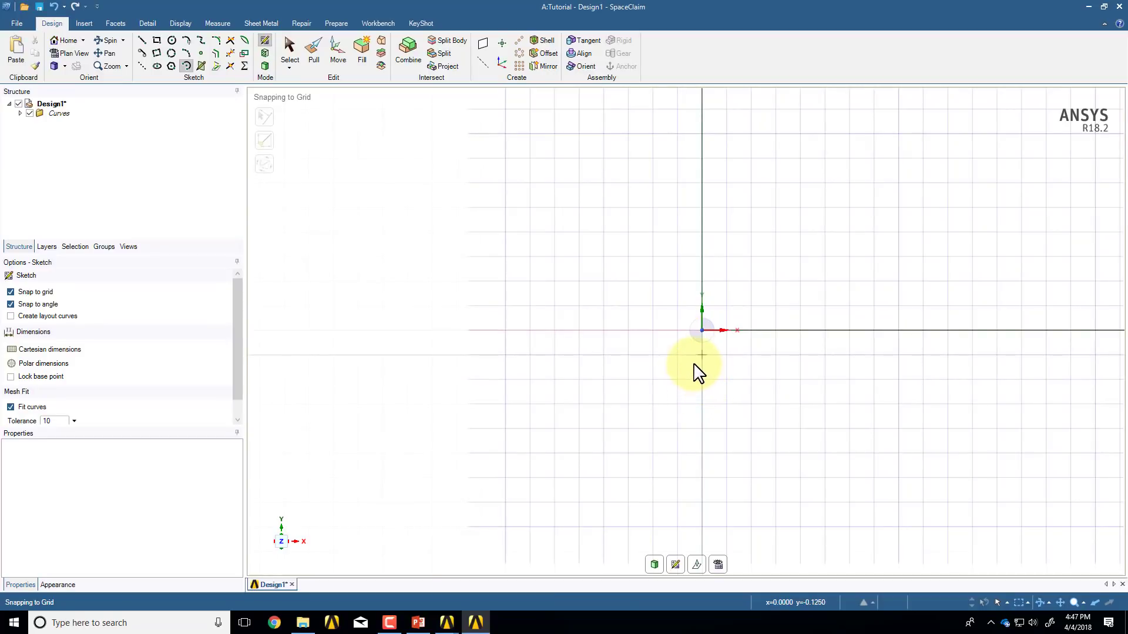
mouse_move(724, 363)
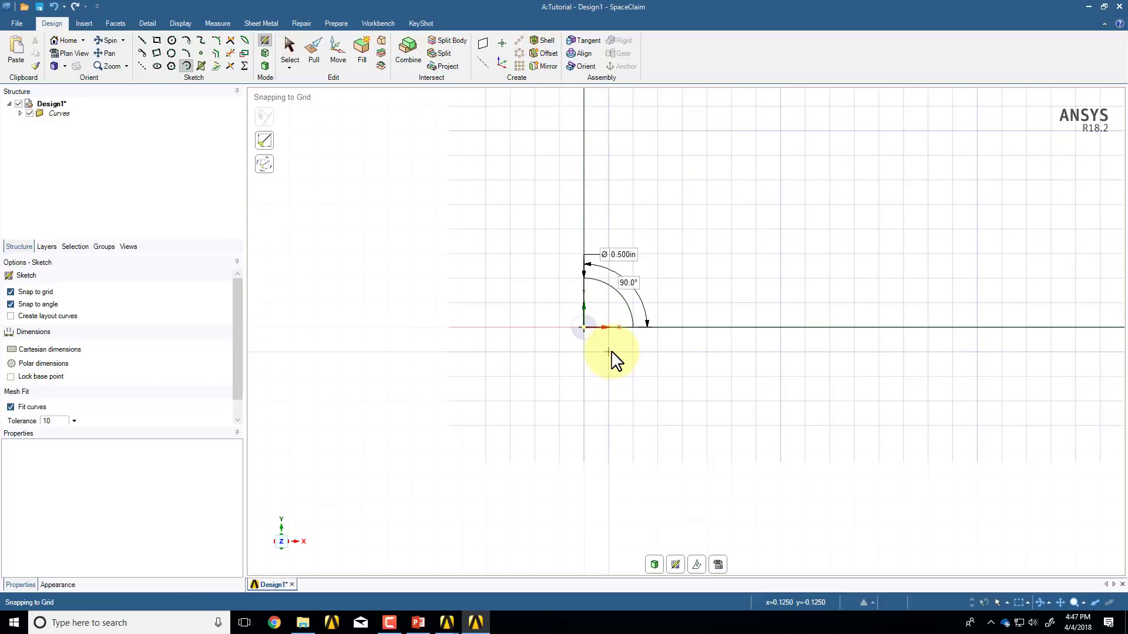
mouse_move(413, 196)
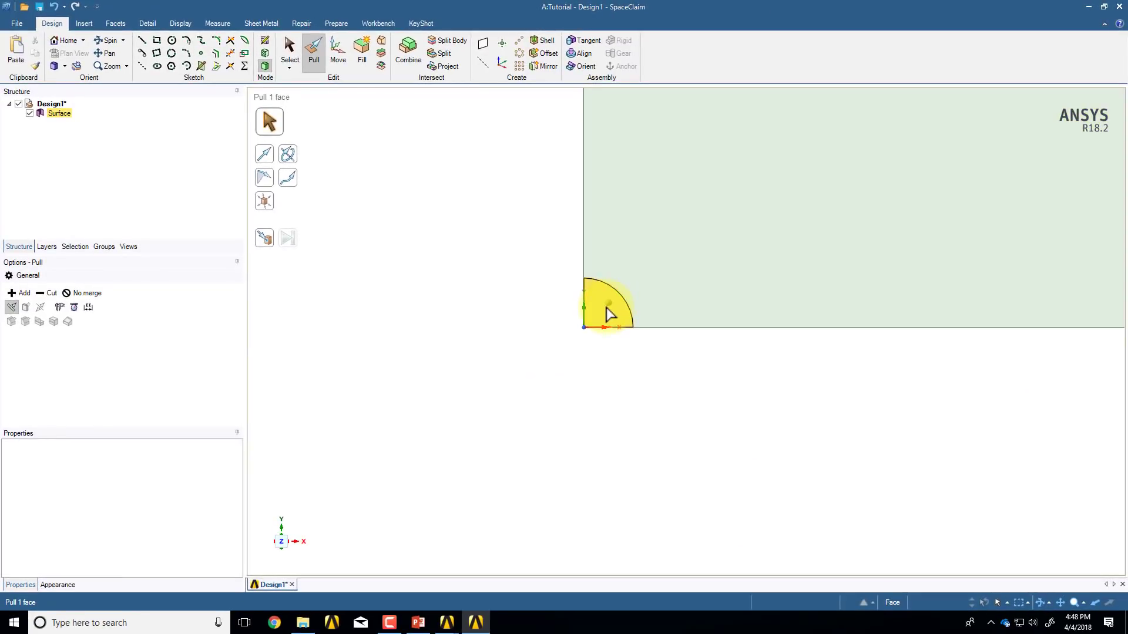
Step: Finish the sketch as a surface and delete the quarter-circle face at the origin corner
click(124, 142)
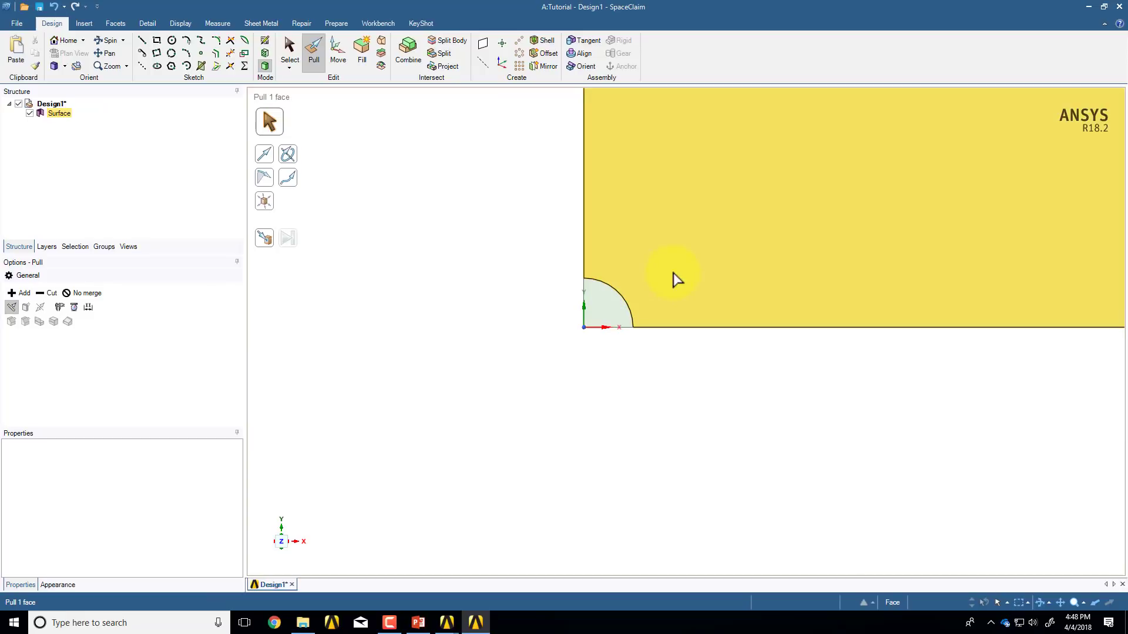
click(604, 309)
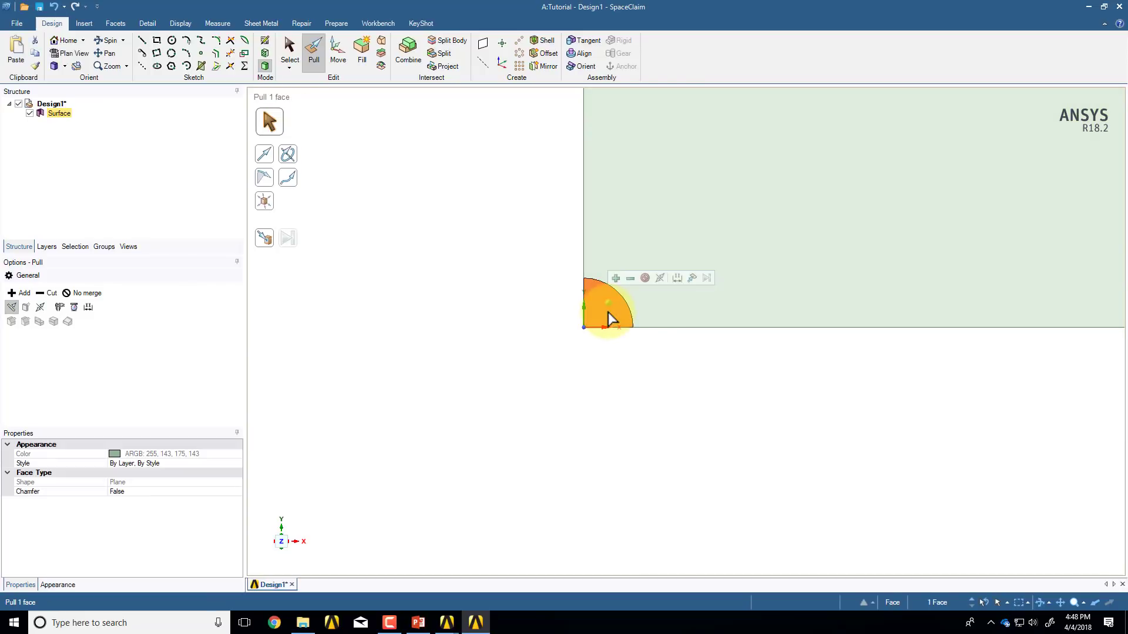
right_click(611, 318)
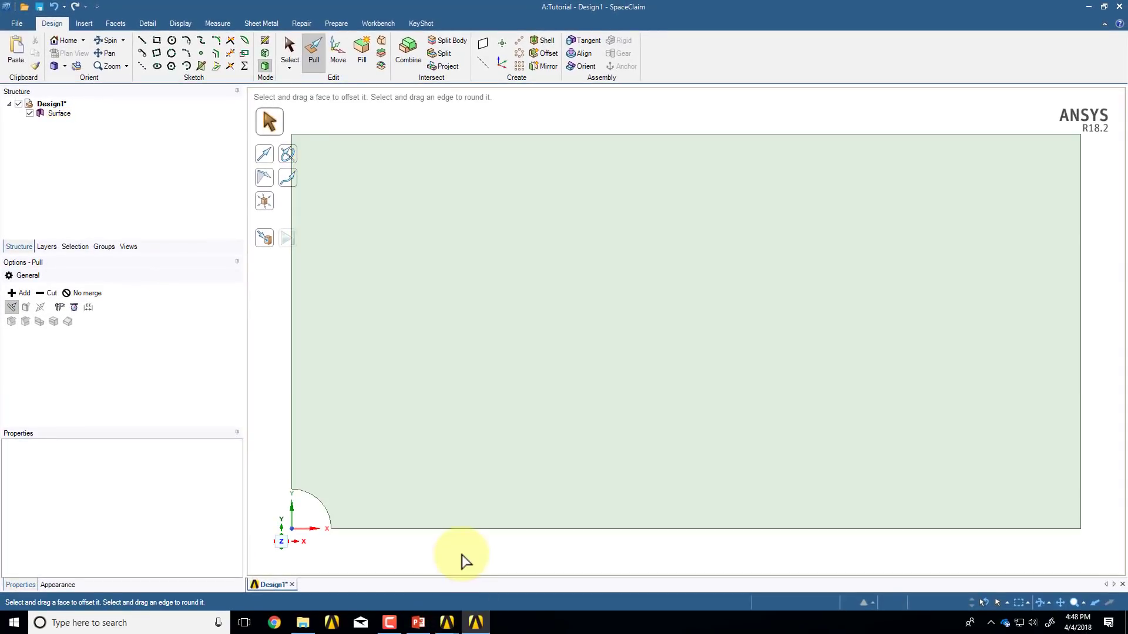
mouse_move(478, 557)
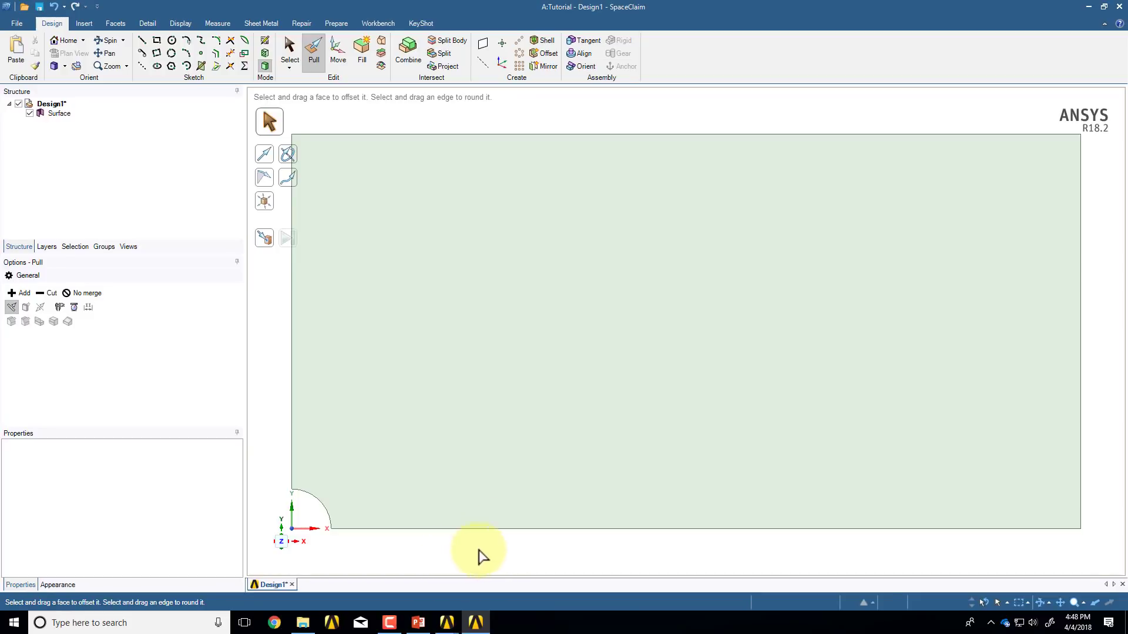
mouse_move(939, 105)
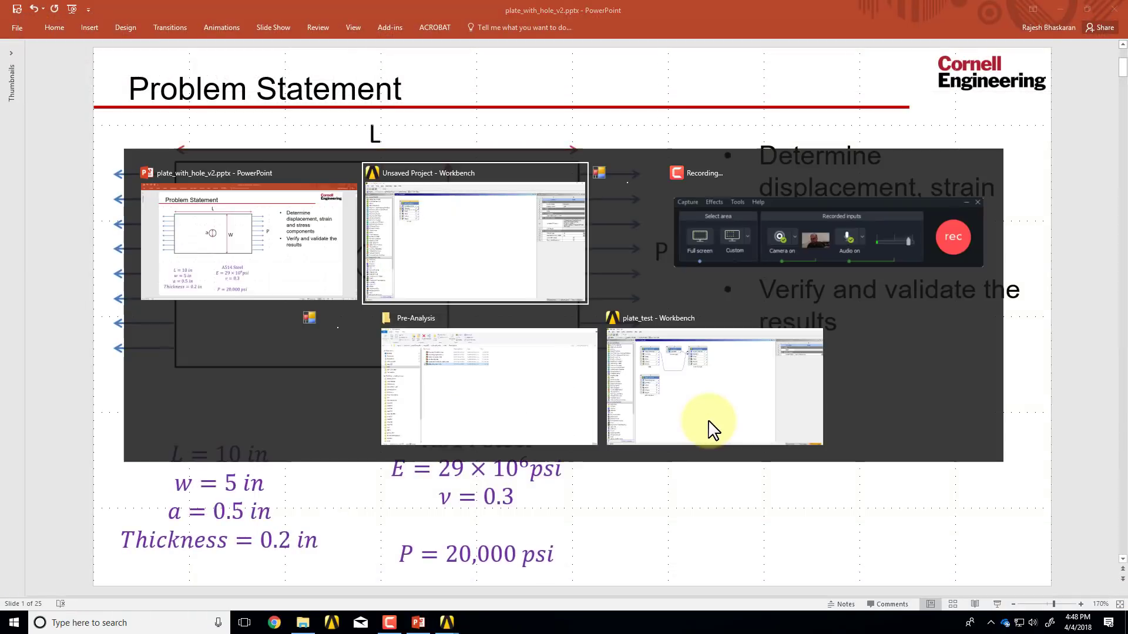
Step: Start Save As for the Workbench project and browse into the plate_with_hole video Misc folder
click(473, 235)
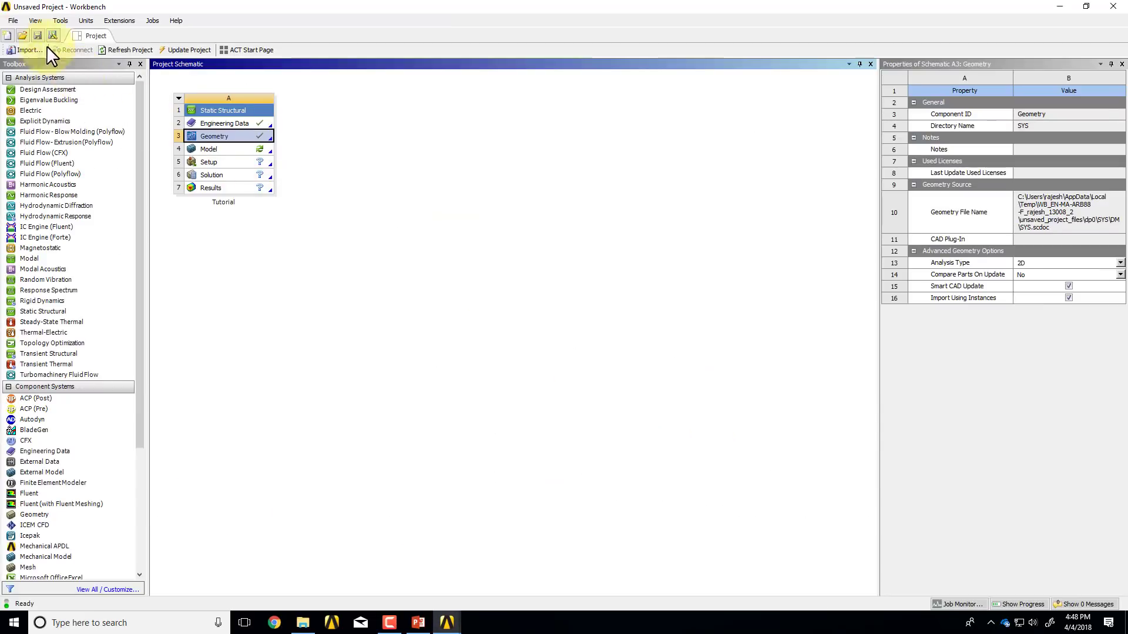
click(11, 20)
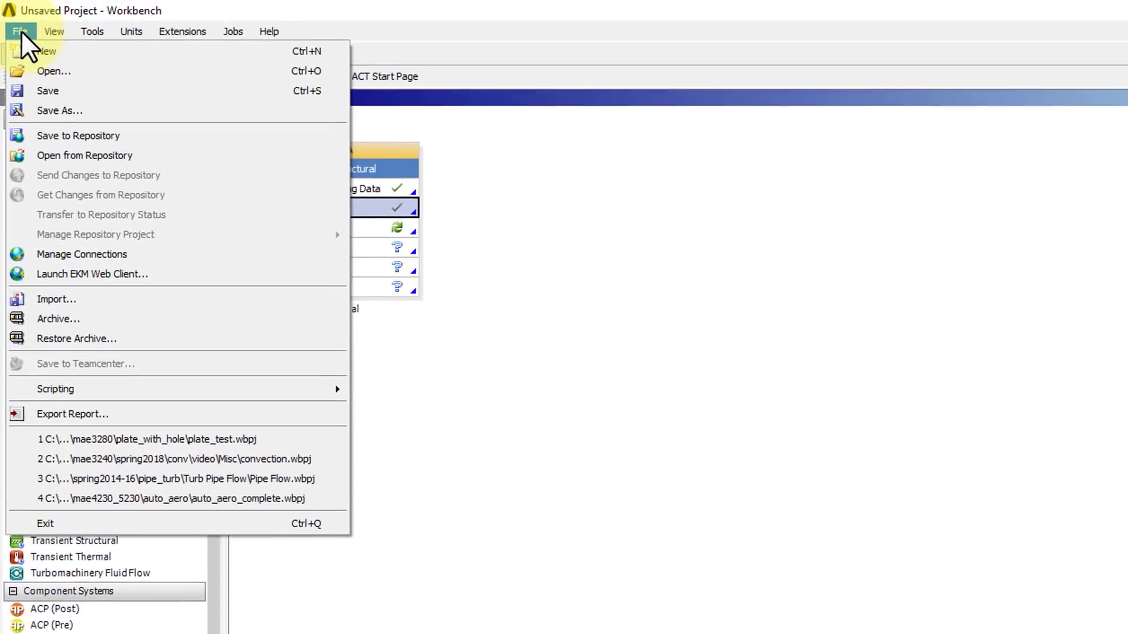
mouse_move(51, 92)
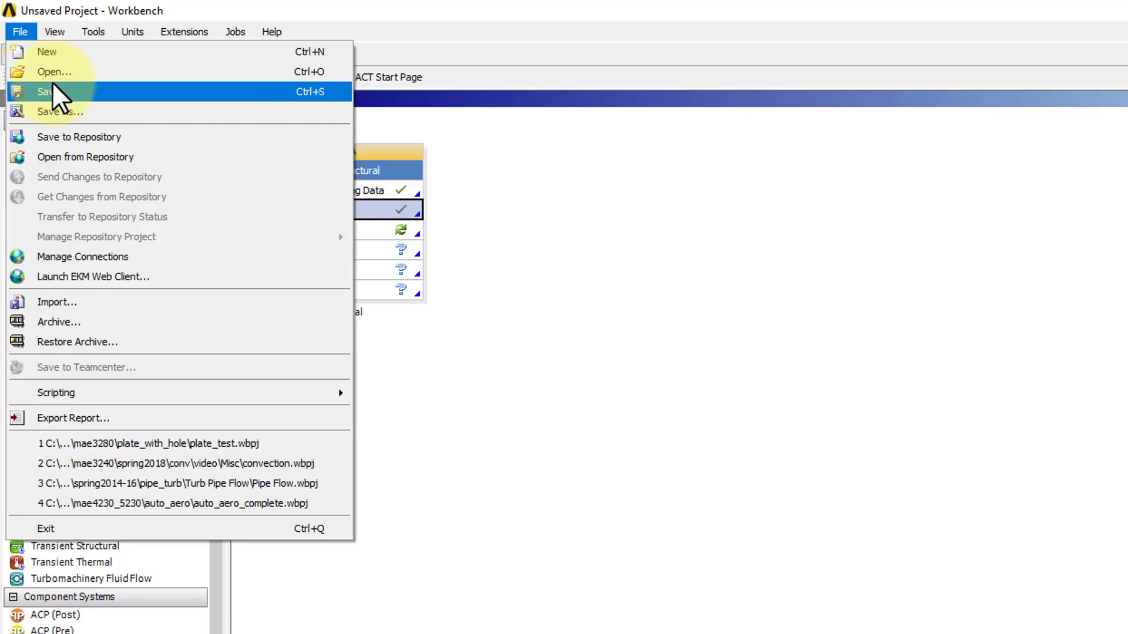
click(51, 91)
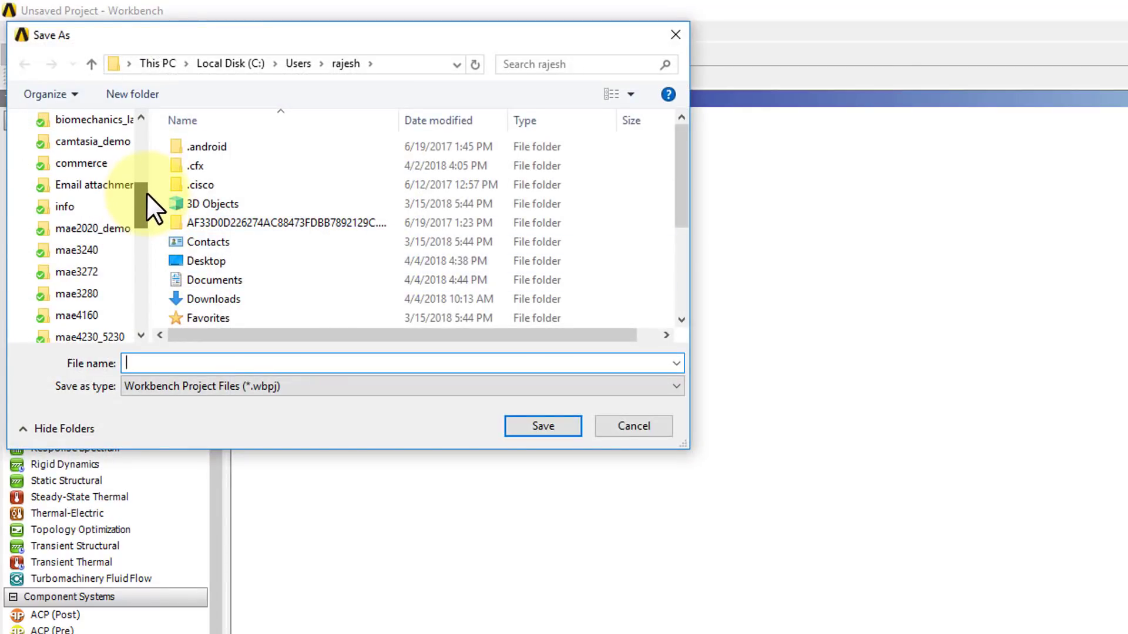
double_click(101, 315)
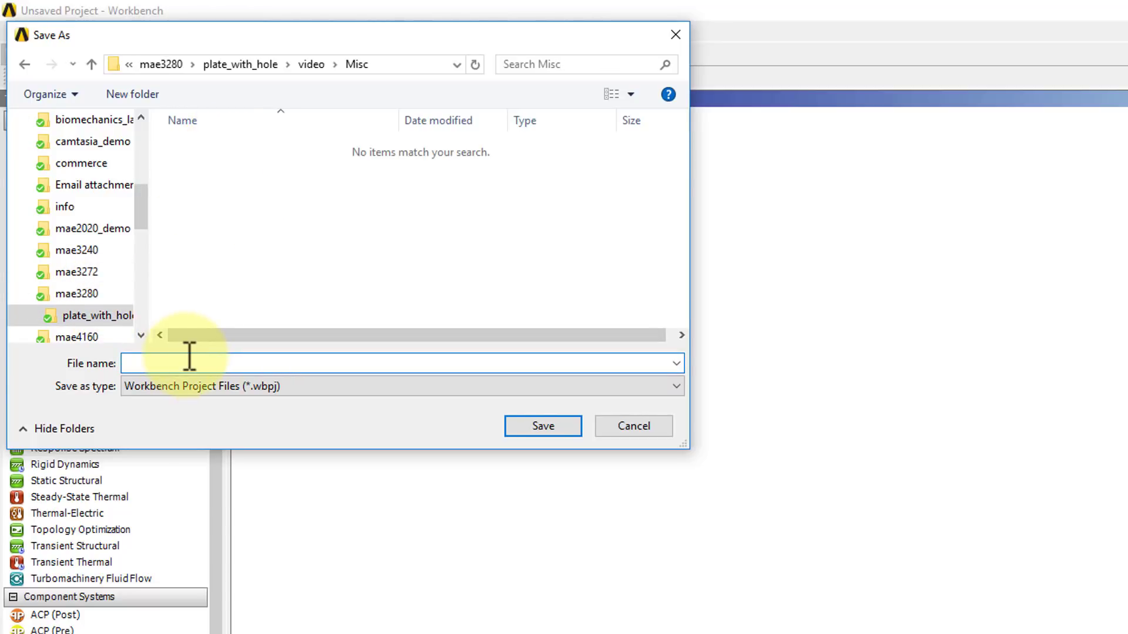
Step: Save the project under the file name plate_with_hole
text(plate_)
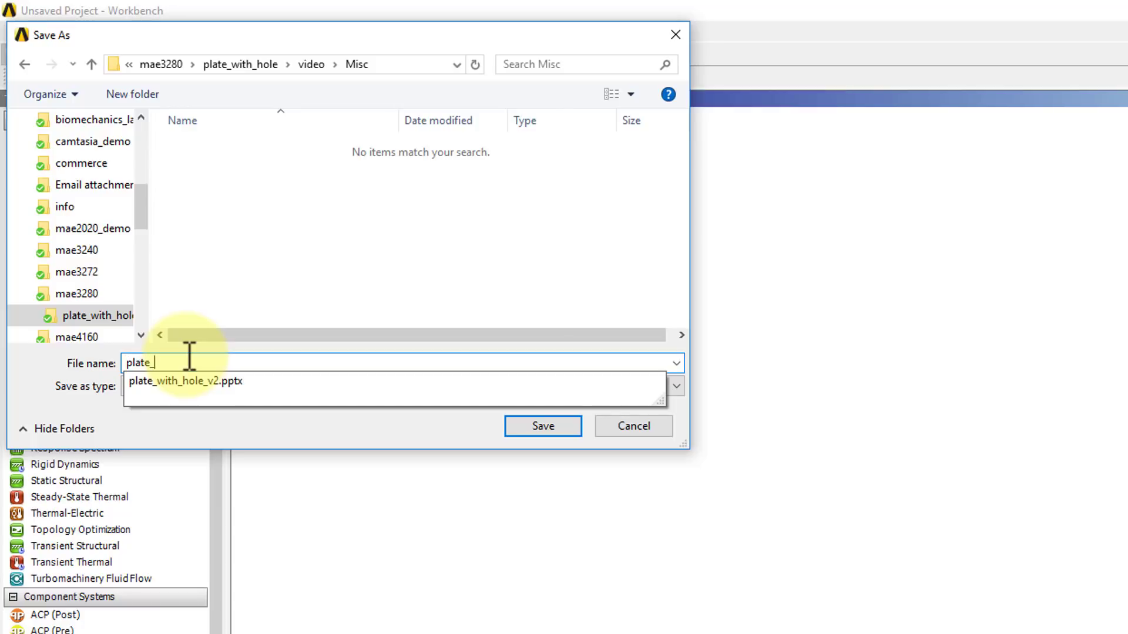
text(with)
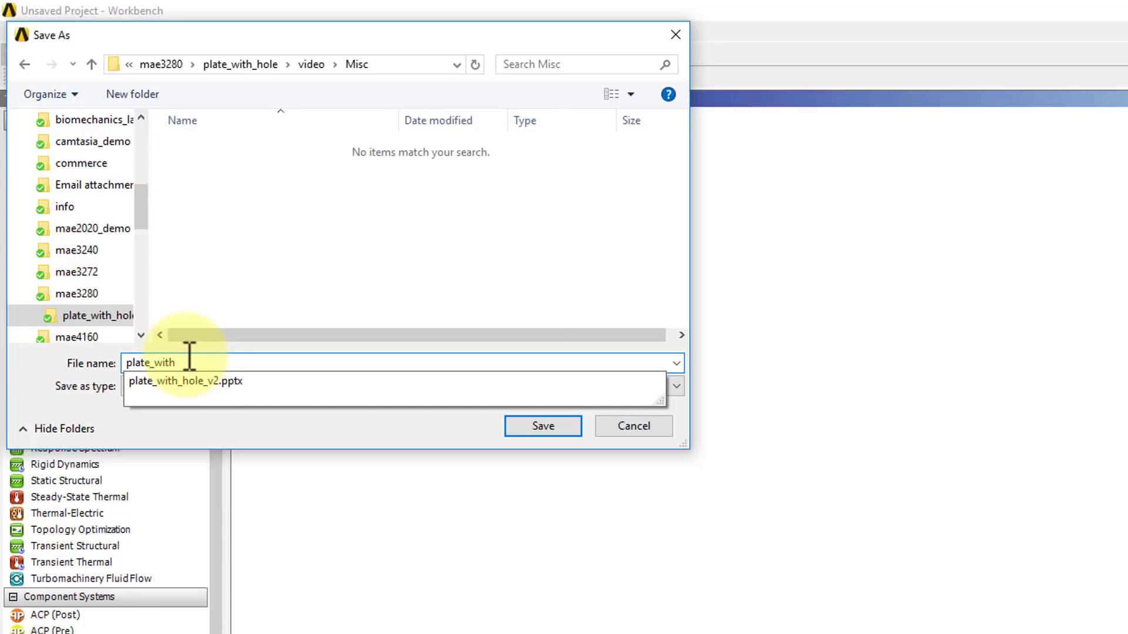
text(_)
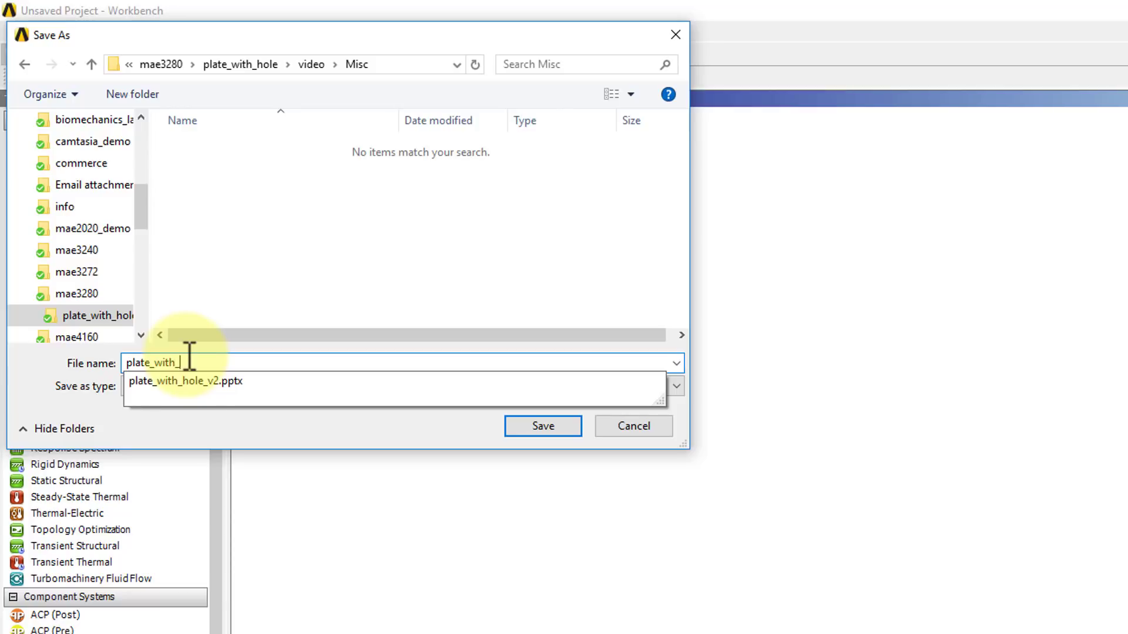
text(hole)
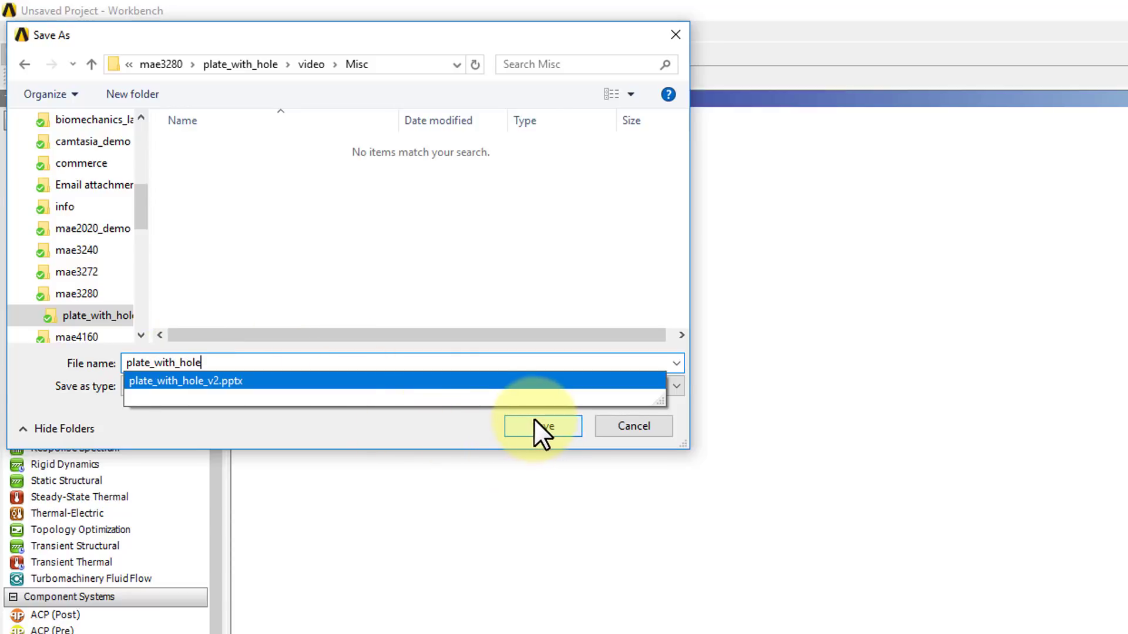
click(540, 425)
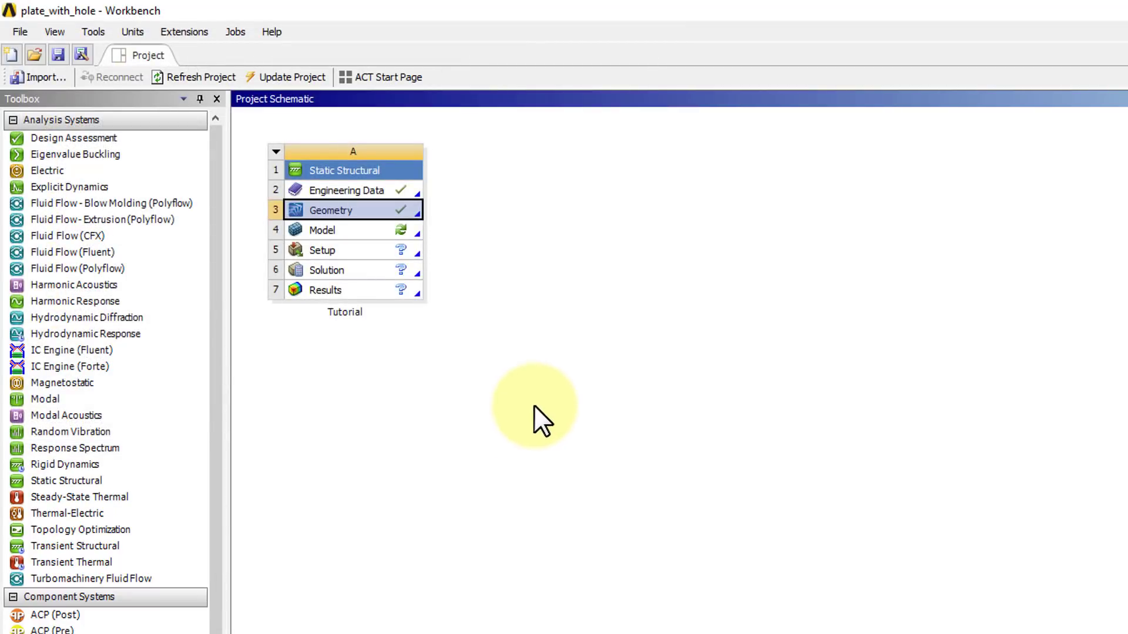
mouse_move(20, 32)
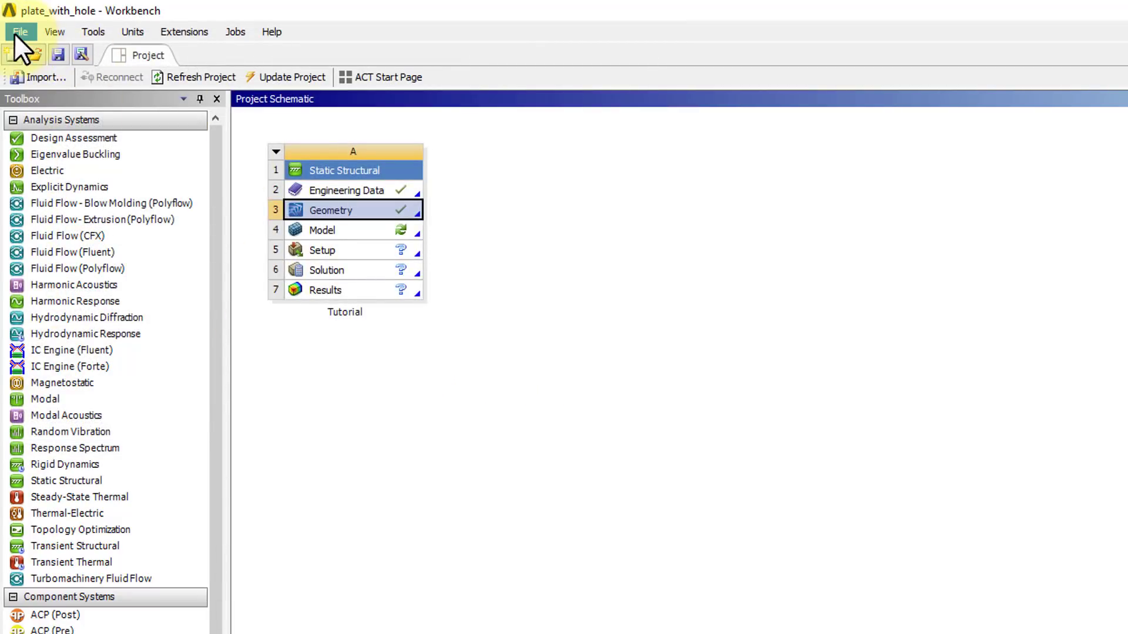
Step: Archive the project as plate_with_hole.wbpz in the Misc folder with the default archive options
click(20, 31)
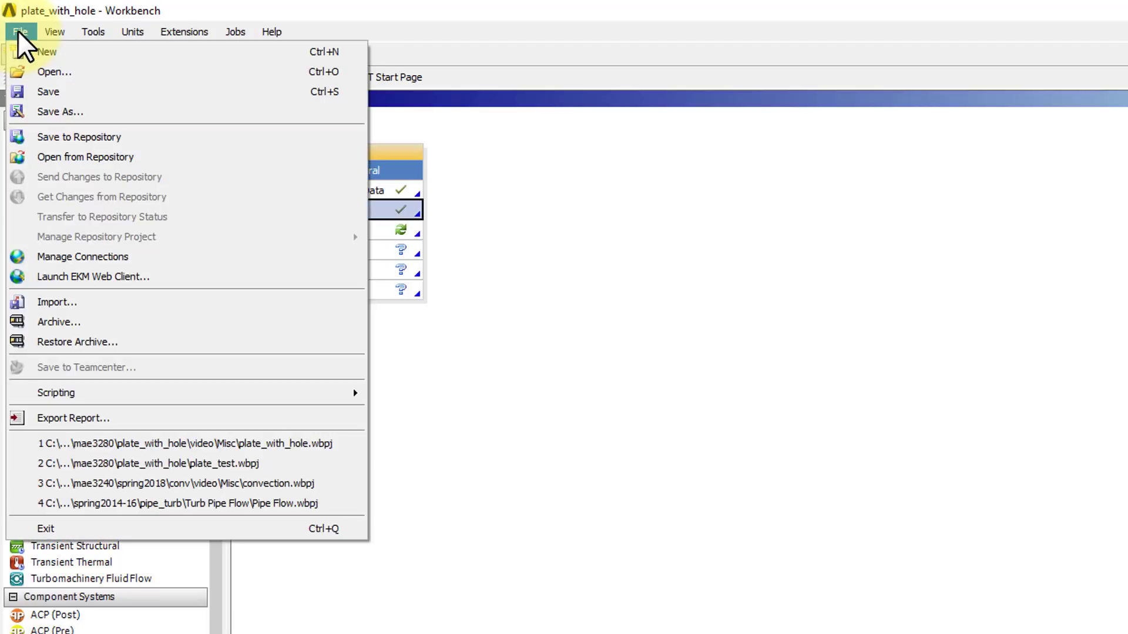
click(59, 322)
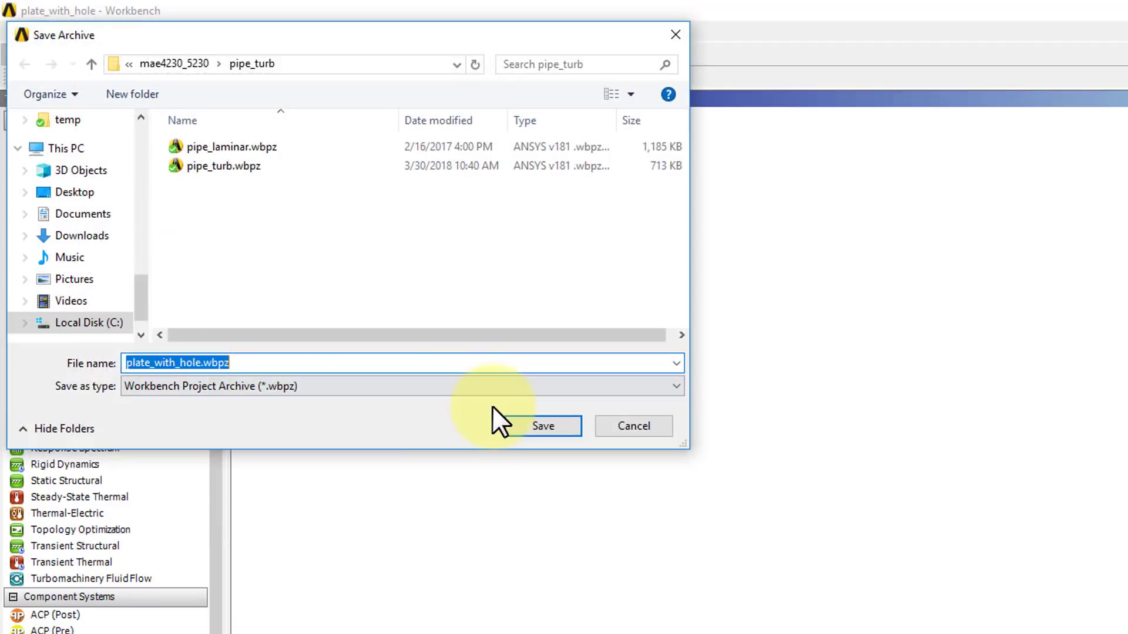
mouse_move(148, 302)
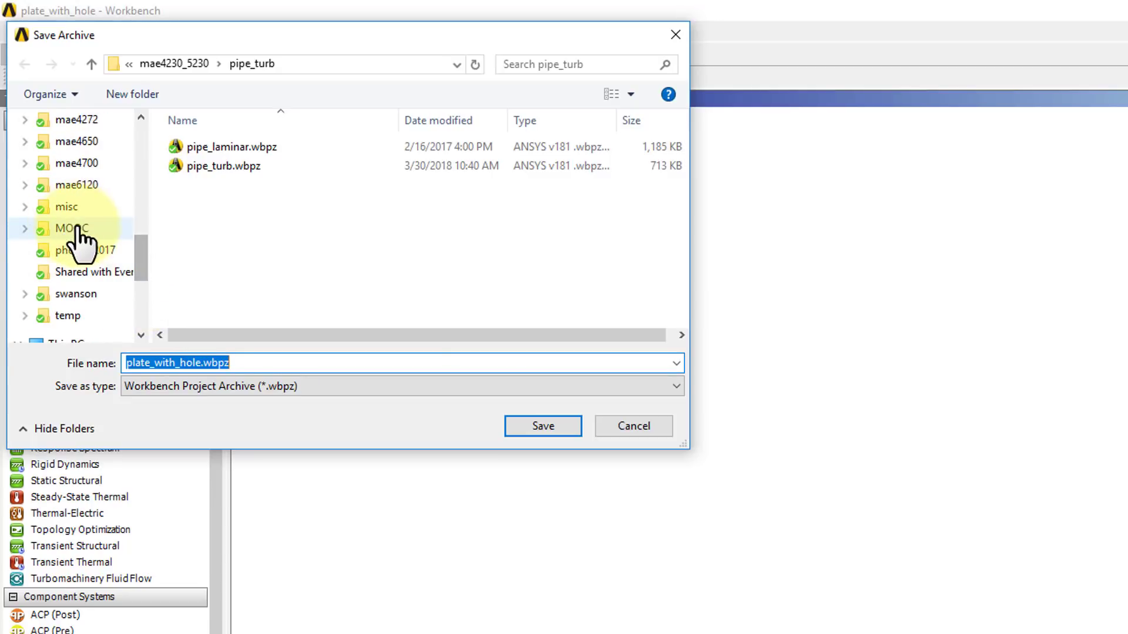
scroll(down, 3)
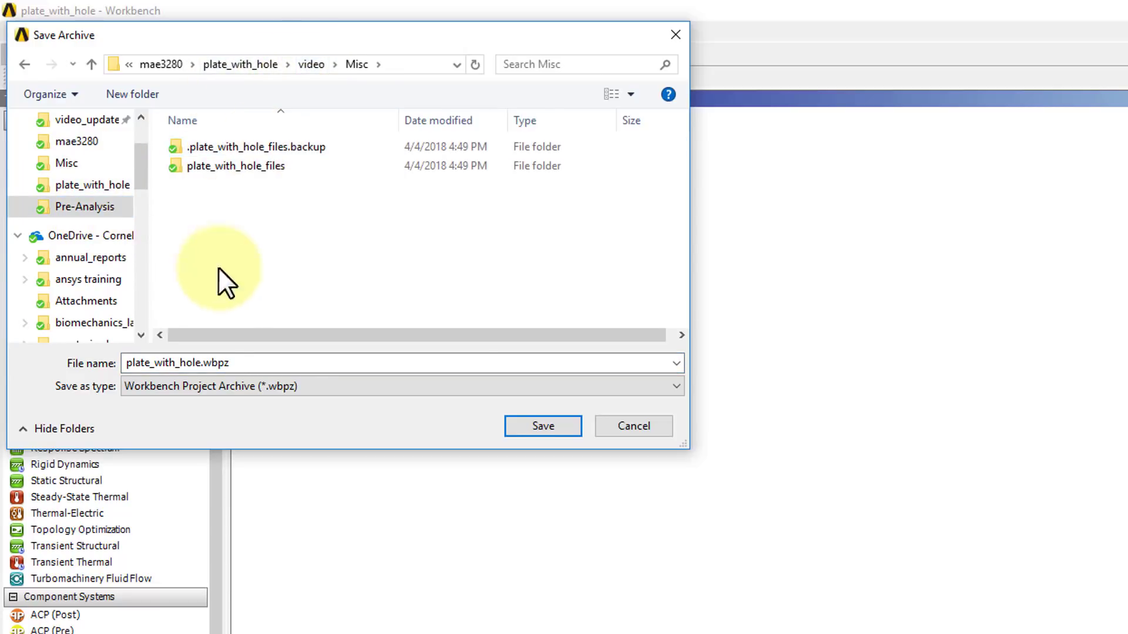
click(543, 425)
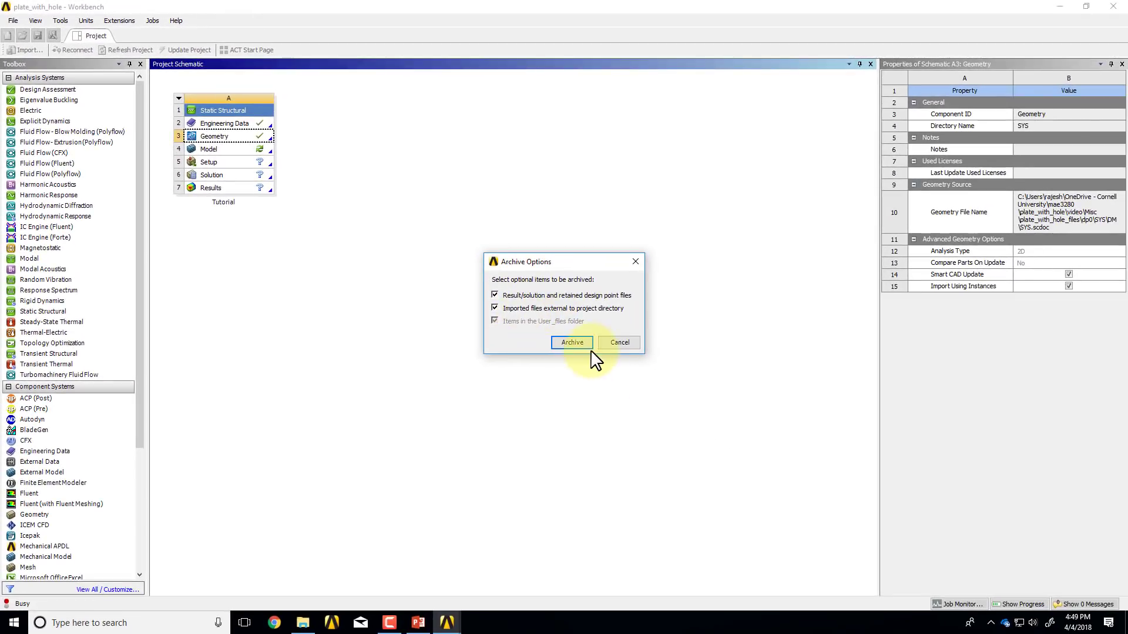
click(572, 342)
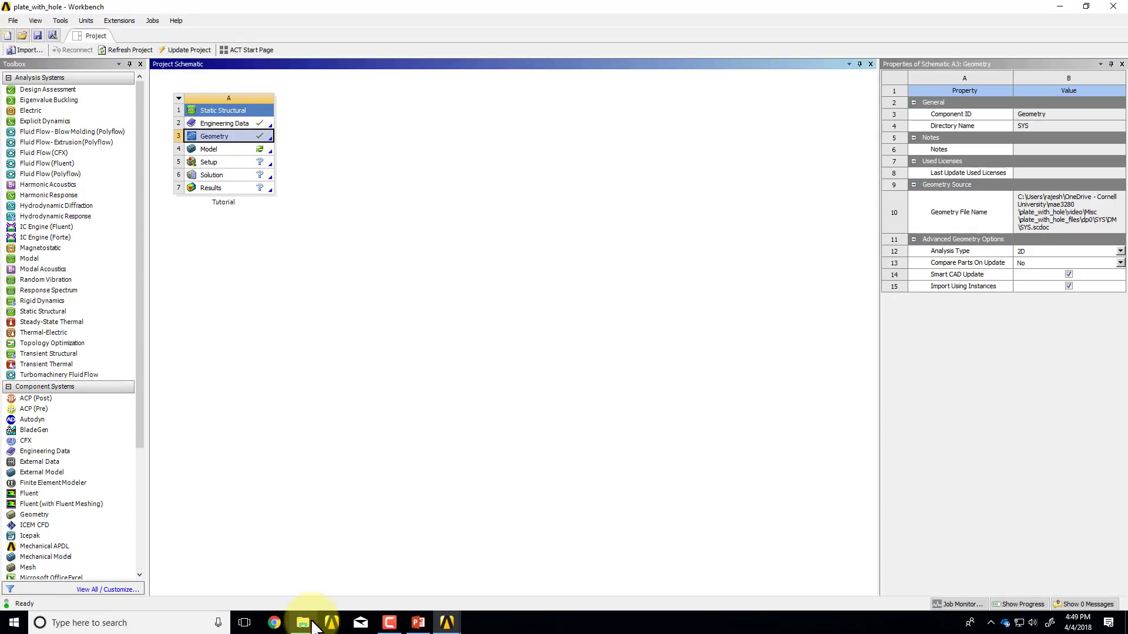
Step: Check in File Explorer that Misc holds the .wbpj and .wbpz files, then return to Workbench
click(302, 622)
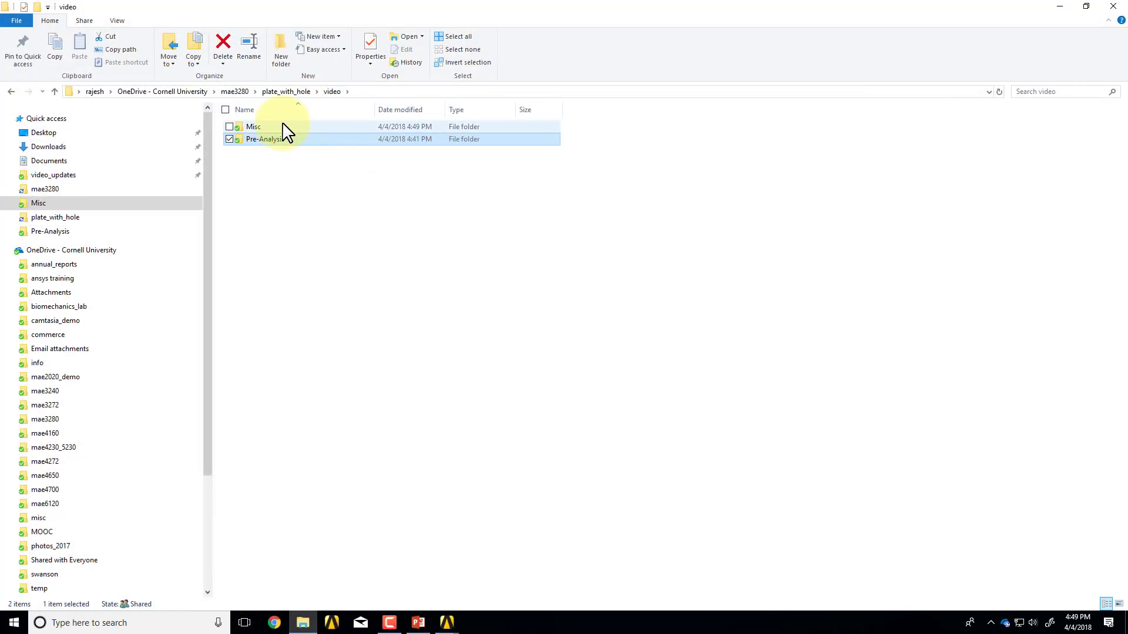
double_click(253, 127)
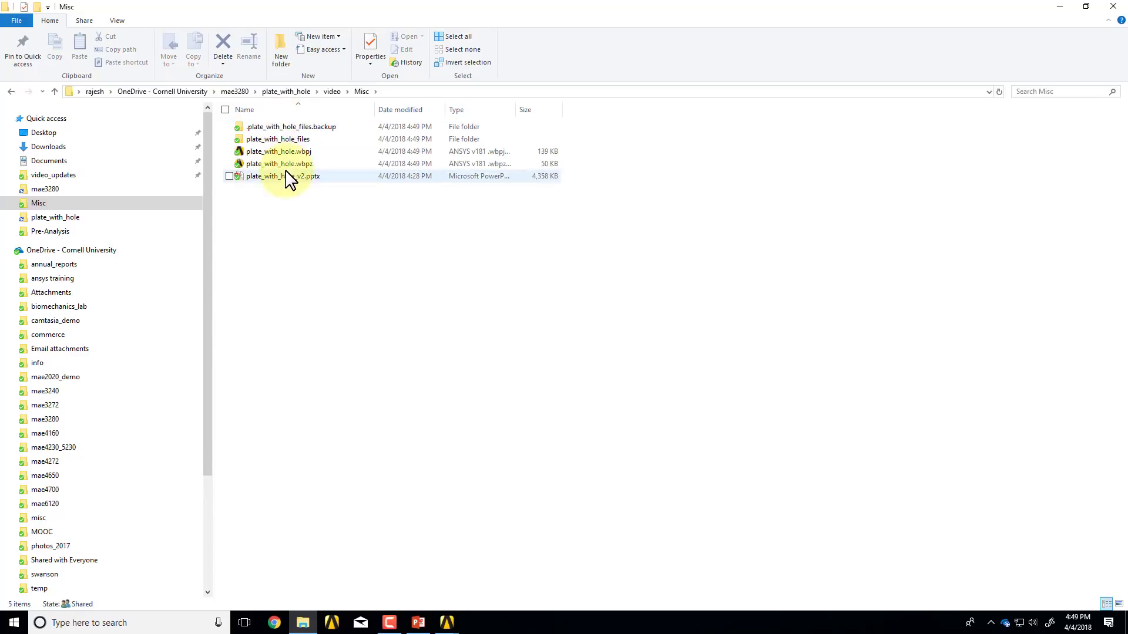
mouse_move(316, 173)
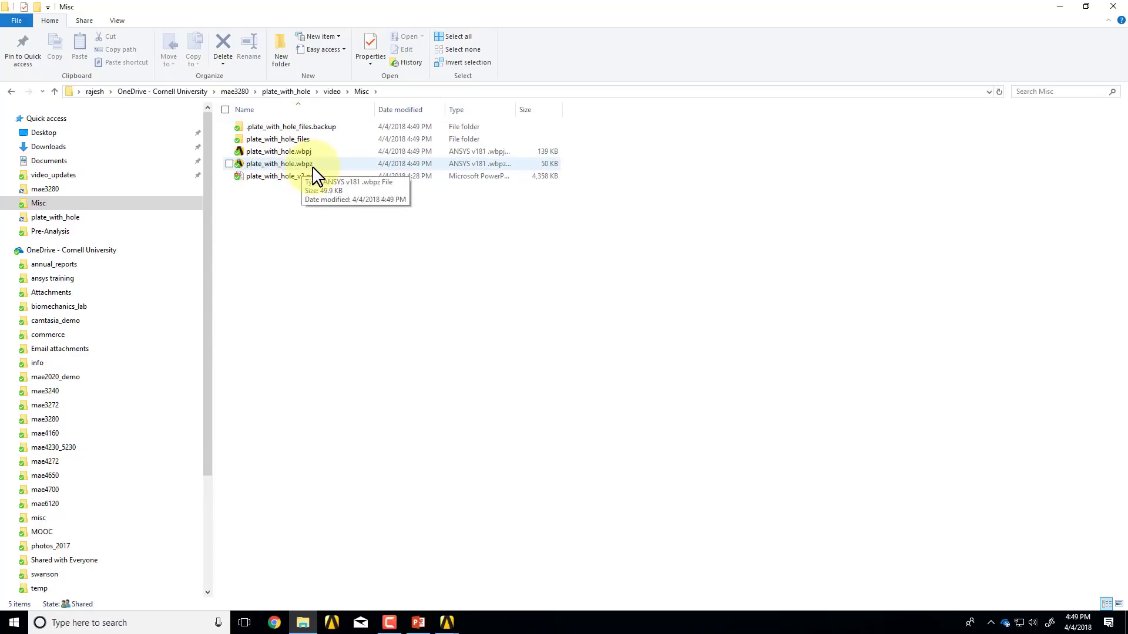
mouse_move(309, 179)
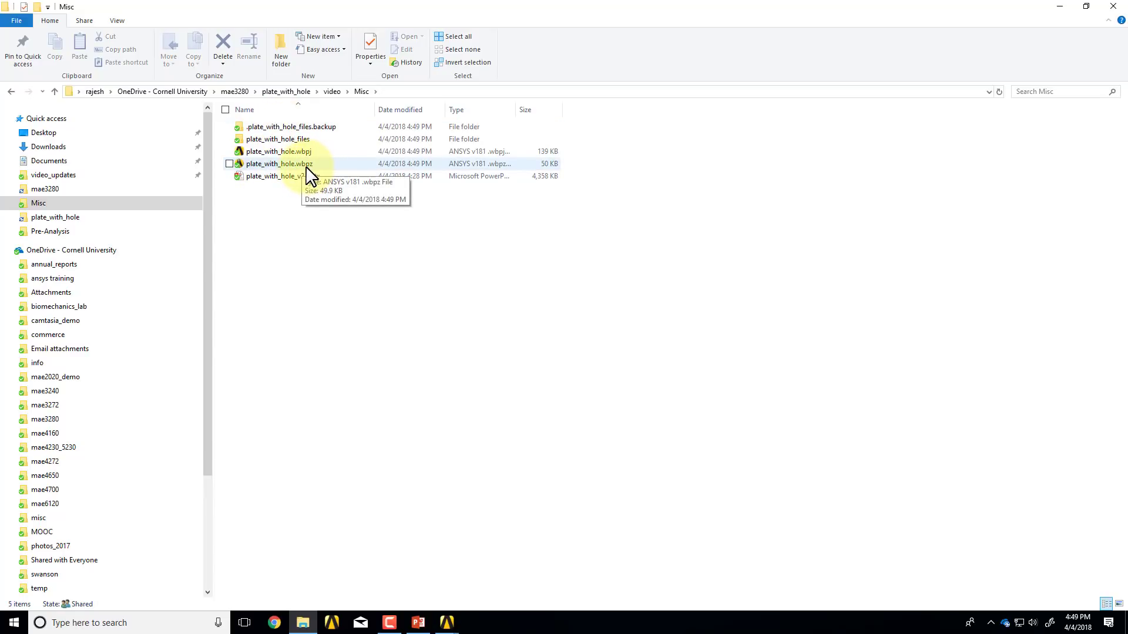
mouse_move(325, 205)
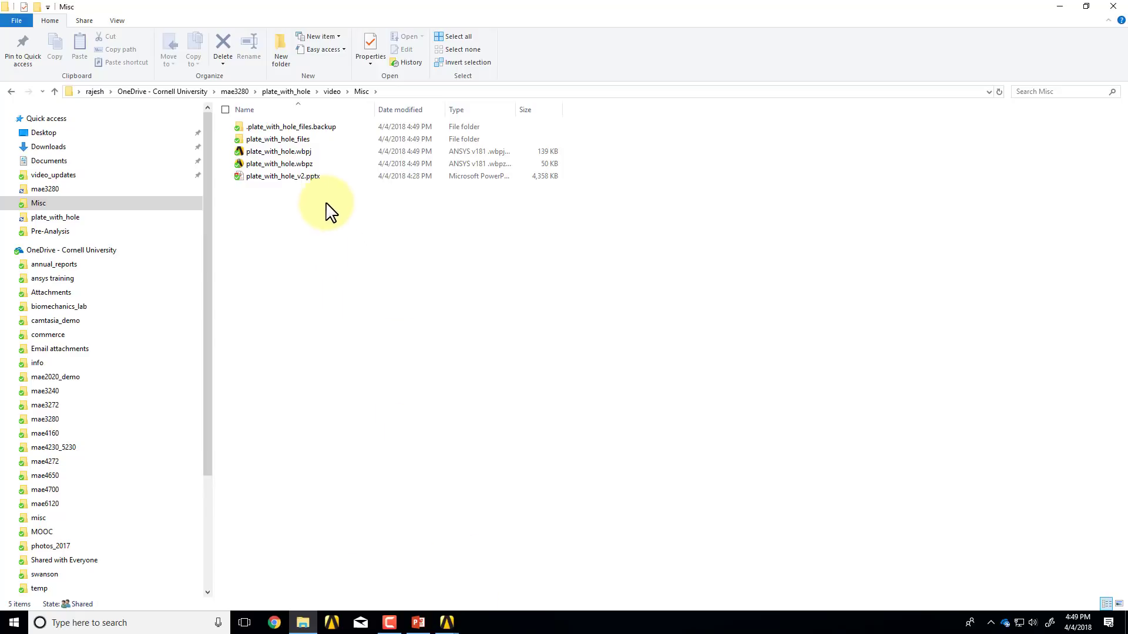
mouse_move(447, 622)
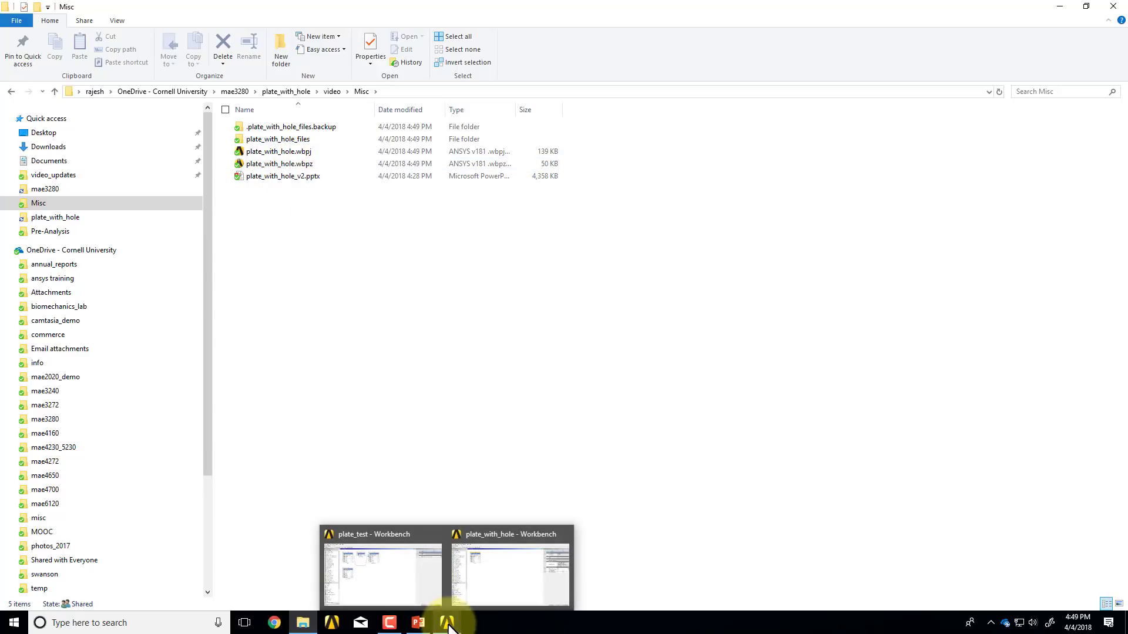
click(508, 572)
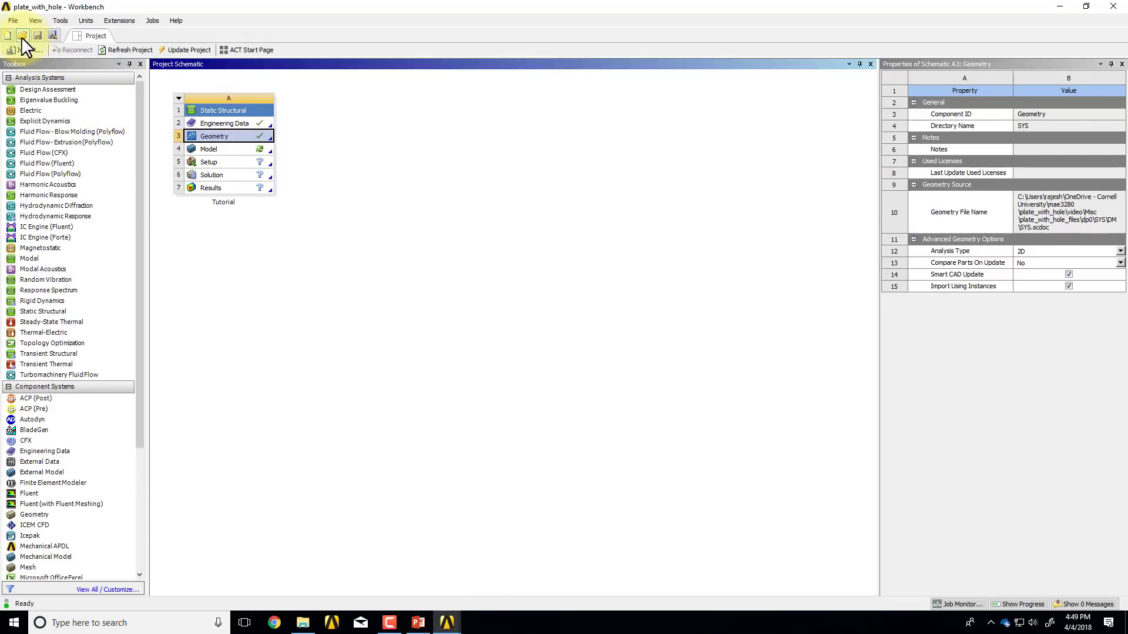
click(12, 20)
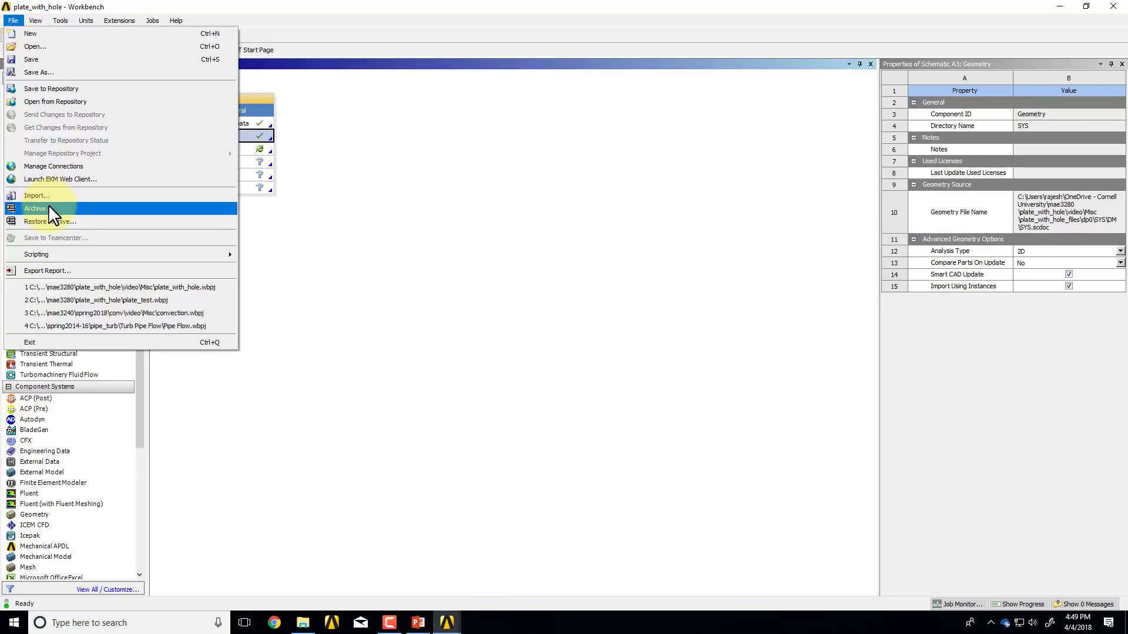